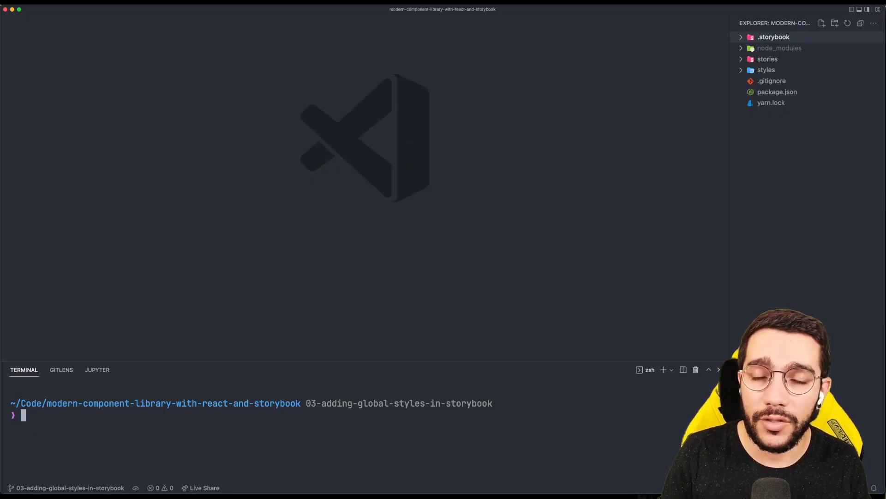
# Expand the stories folder and create a new Card folder inside it.
pyautogui.click(768, 59)
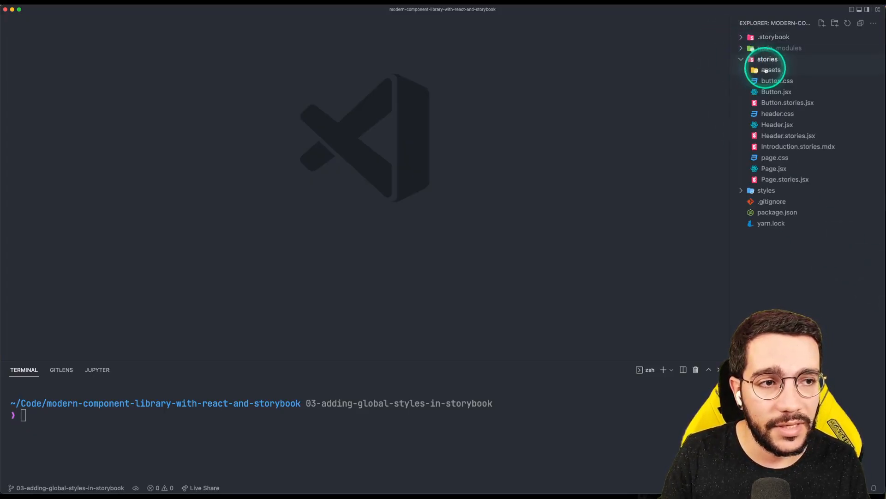
pyautogui.click(771, 69)
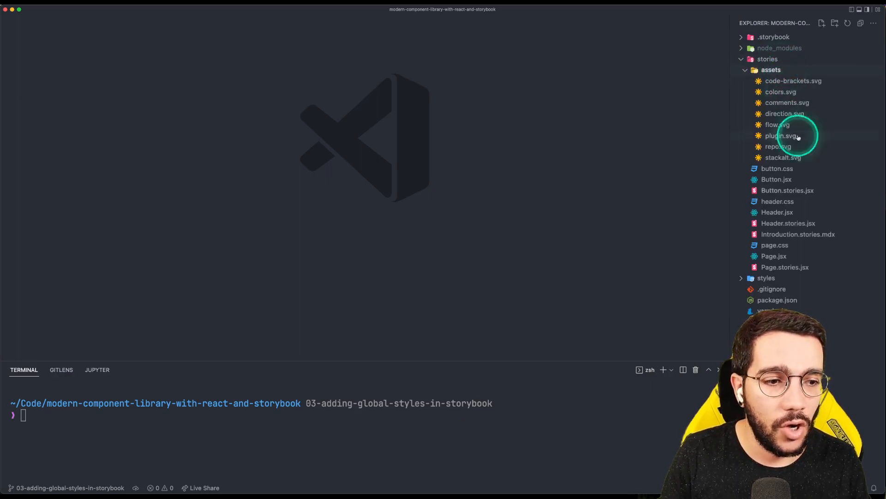
pyautogui.moveTo(797, 157)
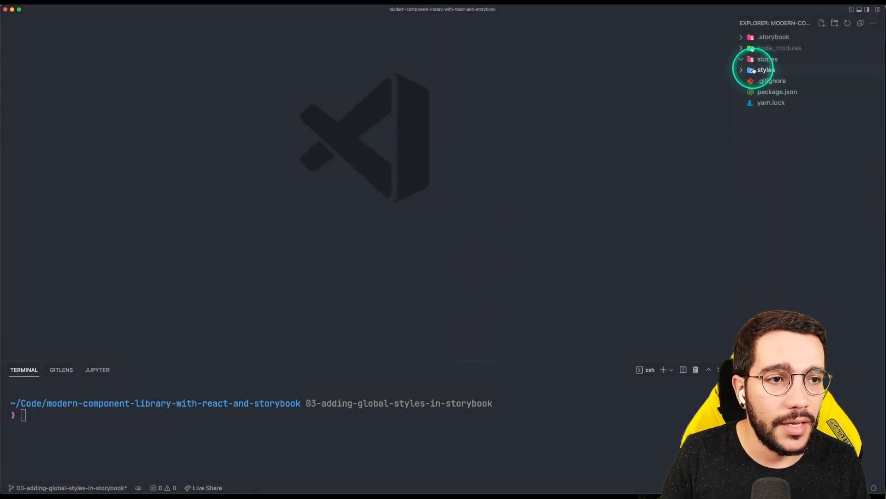
pyautogui.rightClick(766, 70)
pyautogui.write('Card')
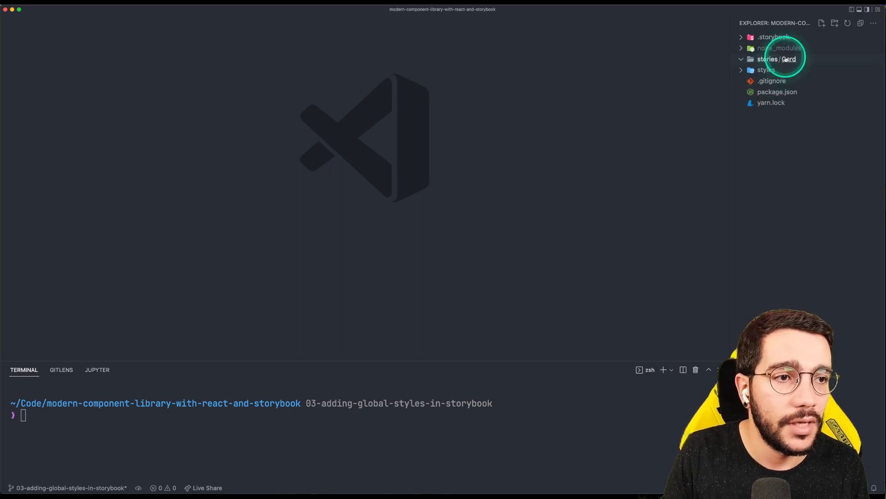
# Add empty index.js, Card.js, Card.stories.js and constants.js files to the Card folder.
pyautogui.rightClick(788, 59)
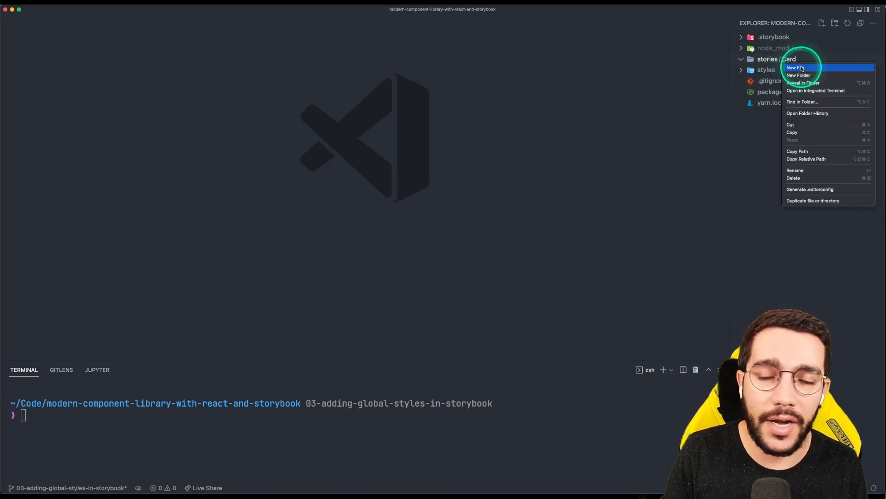
pyautogui.click(797, 67)
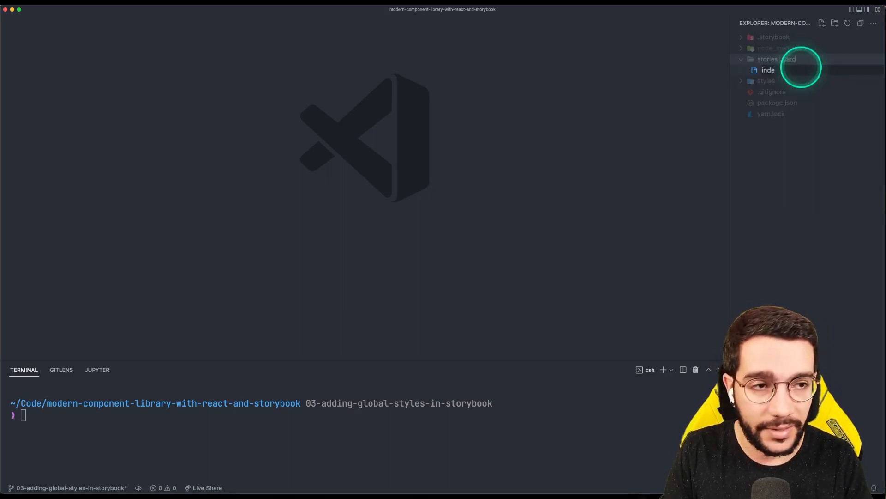
pyautogui.rightClick(788, 58)
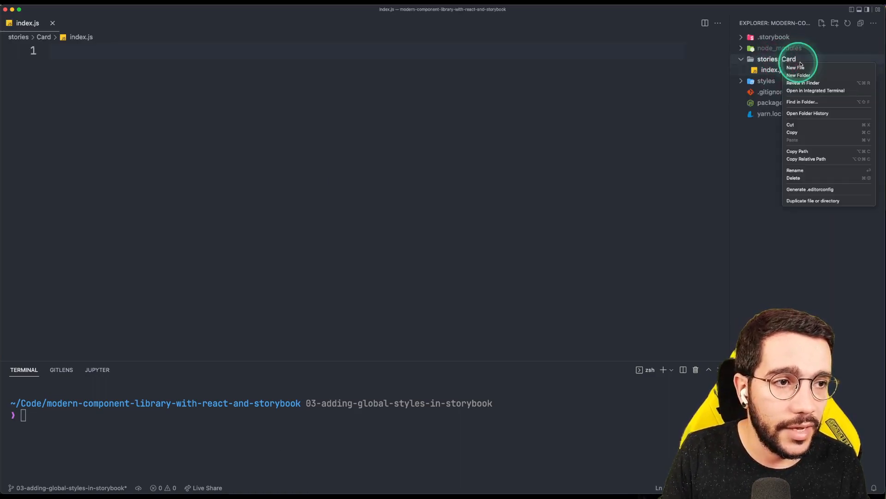
pyautogui.click(795, 67)
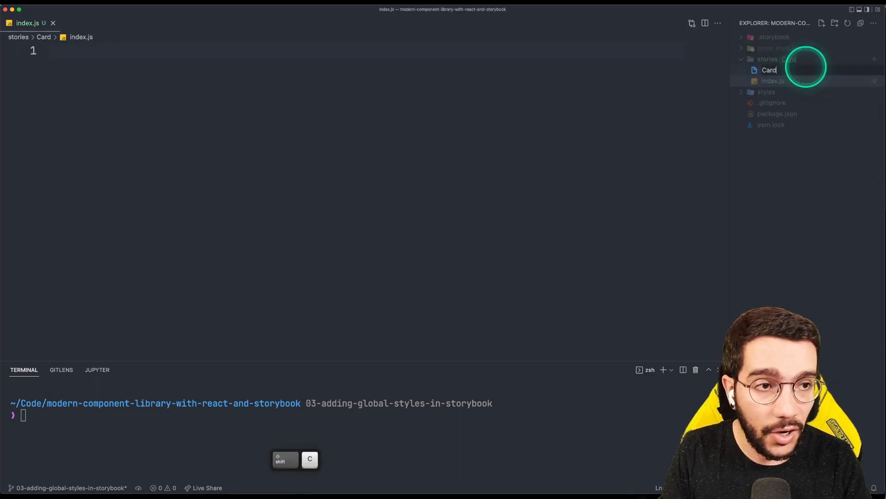
pyautogui.rightClick(769, 69)
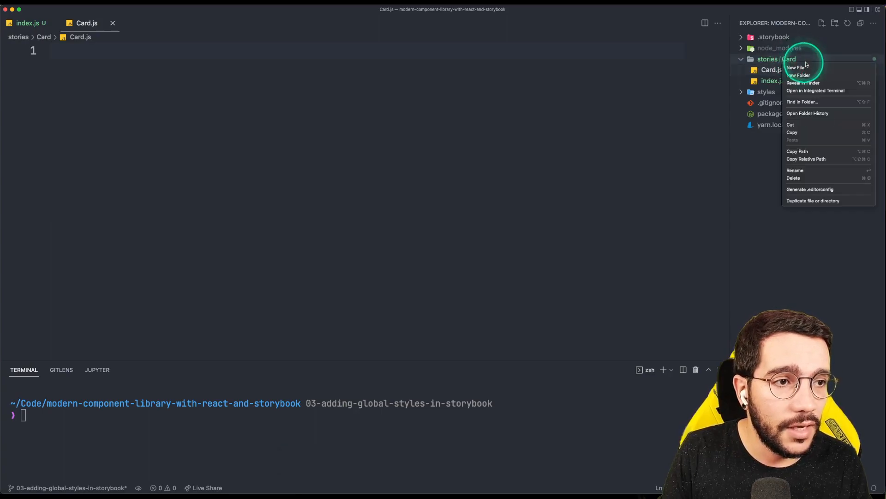
pyautogui.click(796, 68)
pyautogui.write('con')
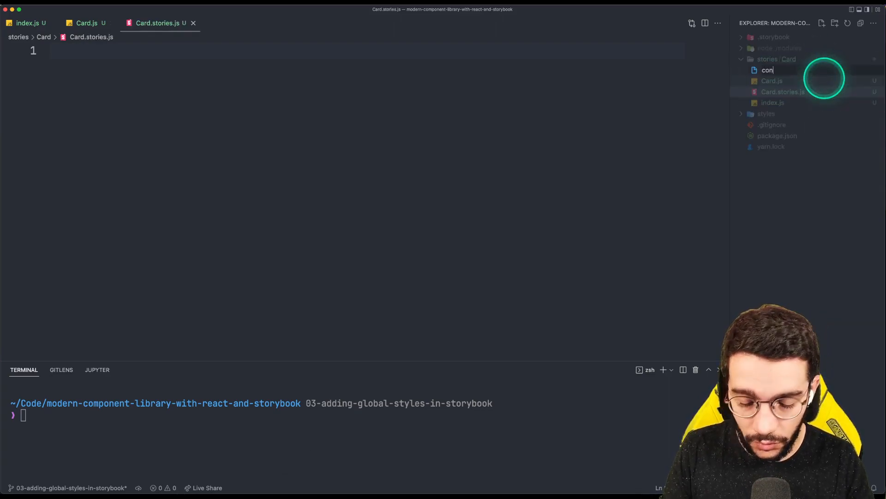
pyautogui.press('Return')
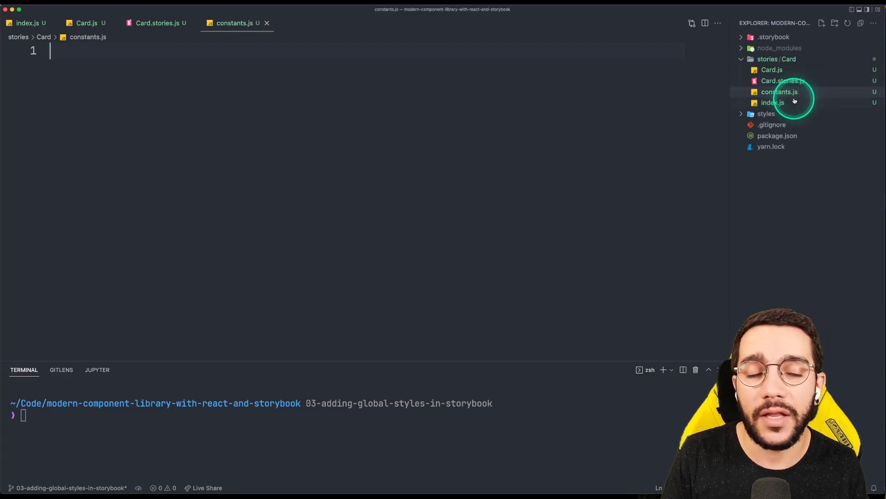
pyautogui.moveTo(772, 70)
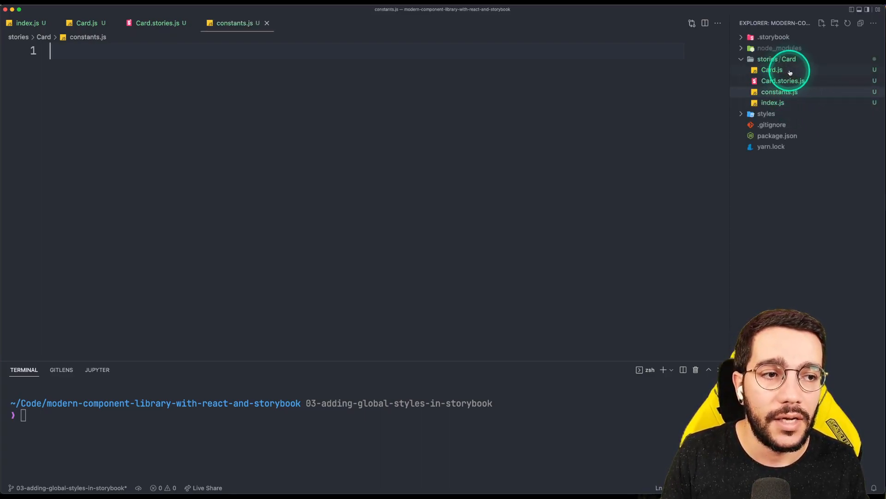
pyautogui.moveTo(772, 69)
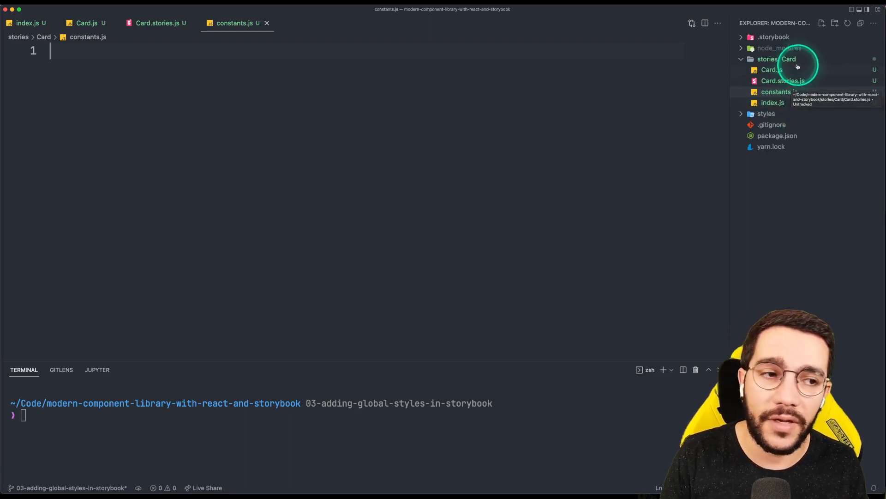
pyautogui.moveTo(779, 92)
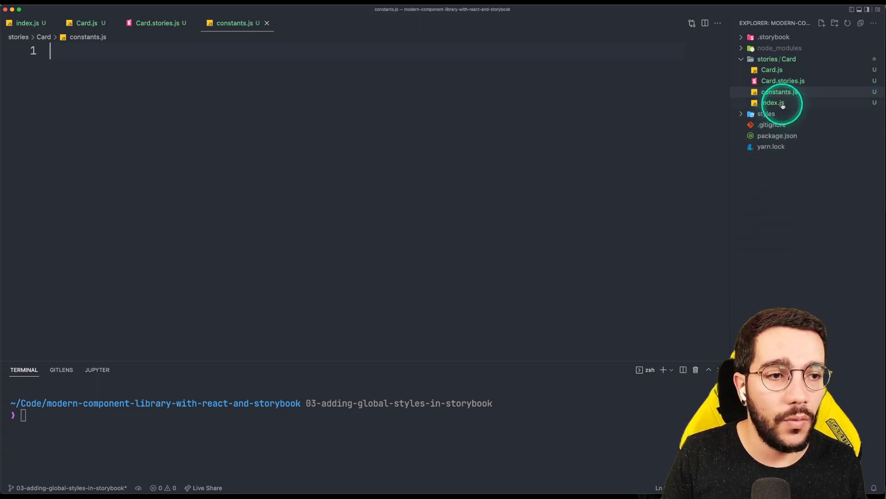
# Make index.js re-export the default from "./Card".
pyautogui.click(773, 102)
pyautogui.write('export { default } fromm')
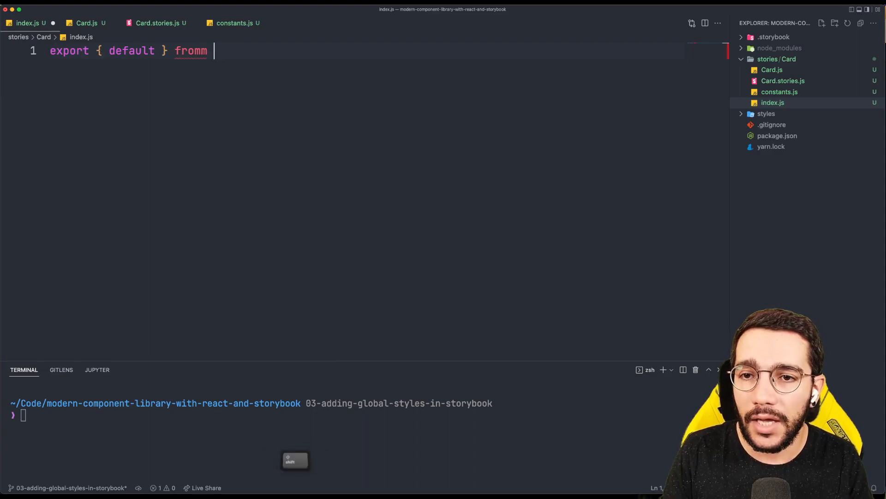
pyautogui.write('"car')
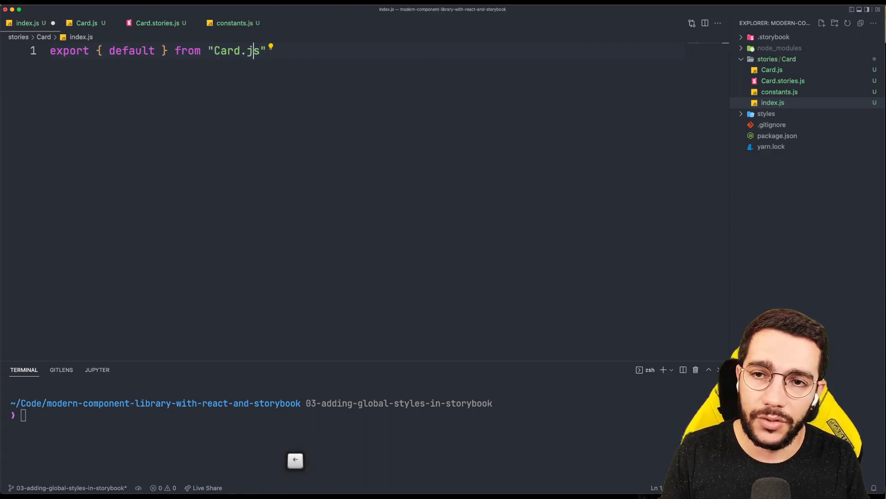
pyautogui.write('./')
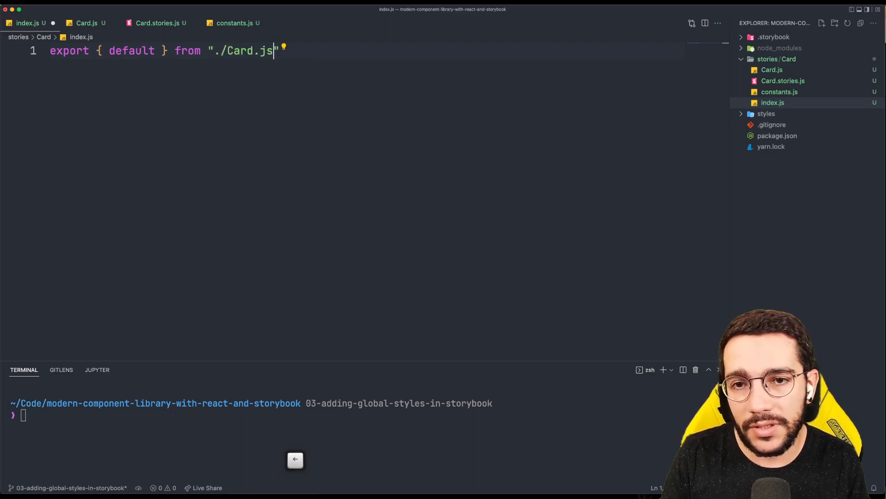
# Add two commented-out Card import examples using the "Card/Card.js" and "Card" paths.
pyautogui.press('backspace')
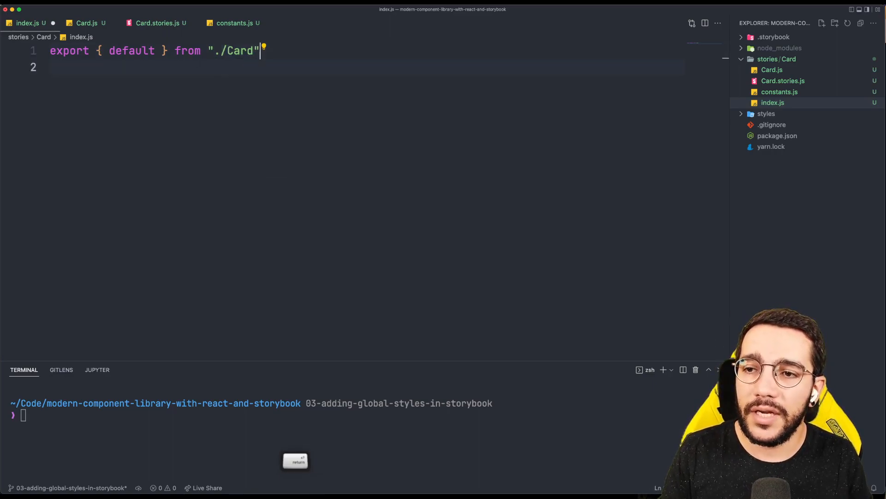
pyautogui.write('// import')
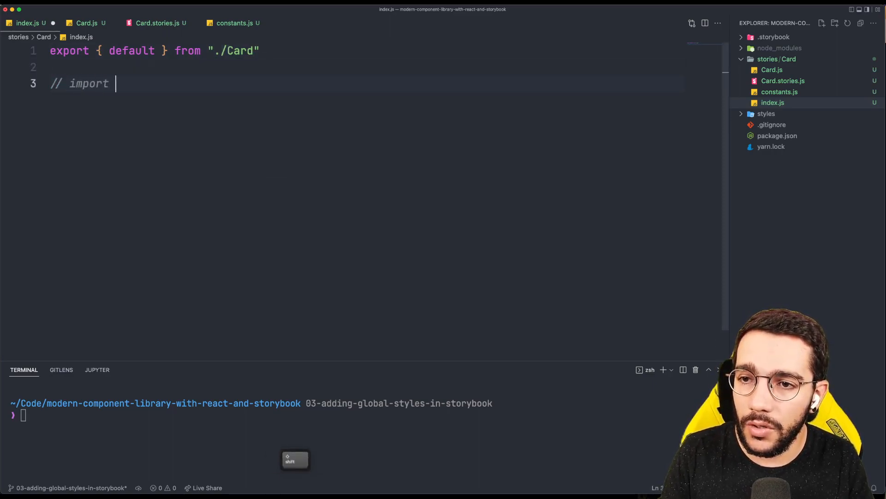
pyautogui.write('Card f')
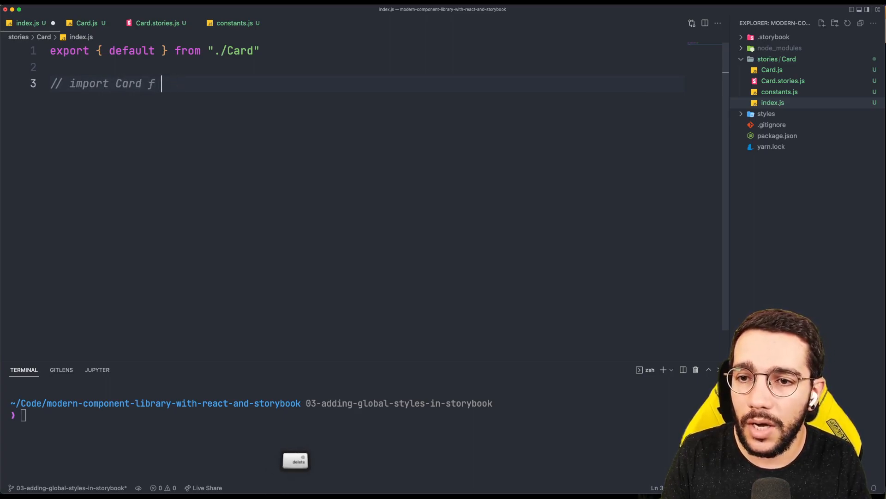
pyautogui.write('rom "Card/"')
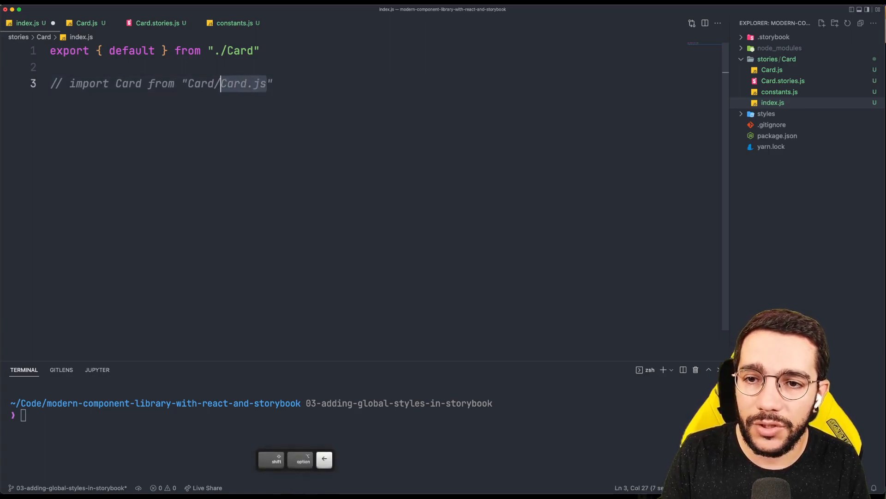
pyautogui.press('backspace')
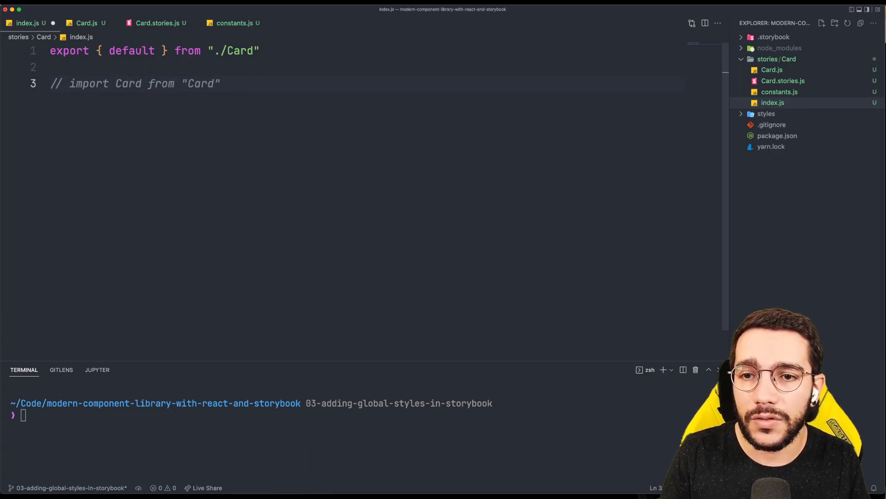
pyautogui.doubleClick(201, 84)
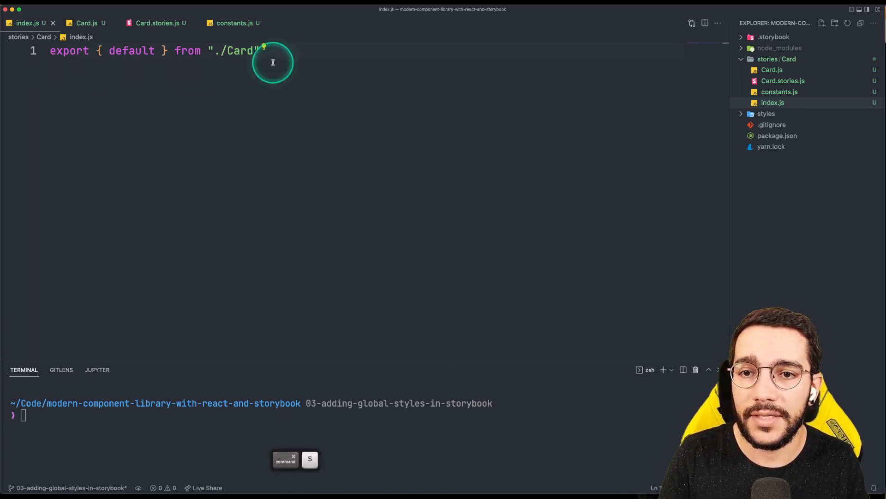
pyautogui.doubleClick(237, 50)
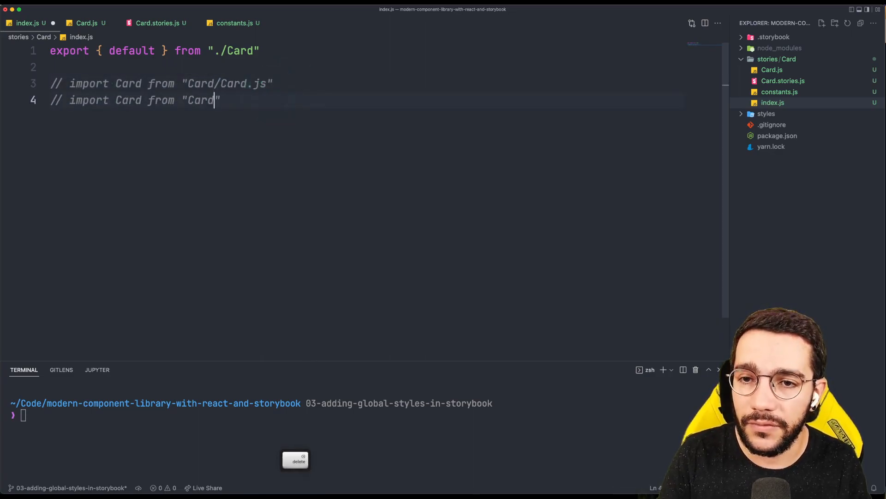
# In constants.js, export options with colors ["primary", "secondary"] and sizes ["sm", "lg"].
pyautogui.click(88, 23)
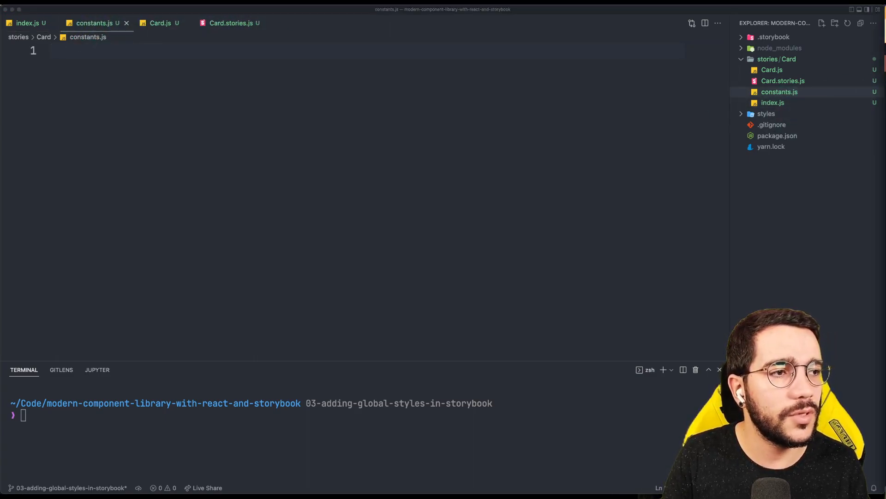
pyautogui.write('export')
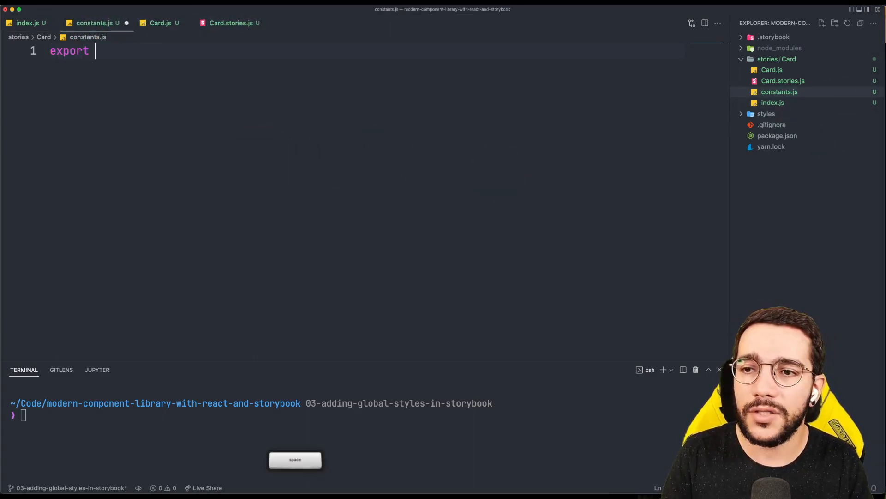
pyautogui.write('const opt')
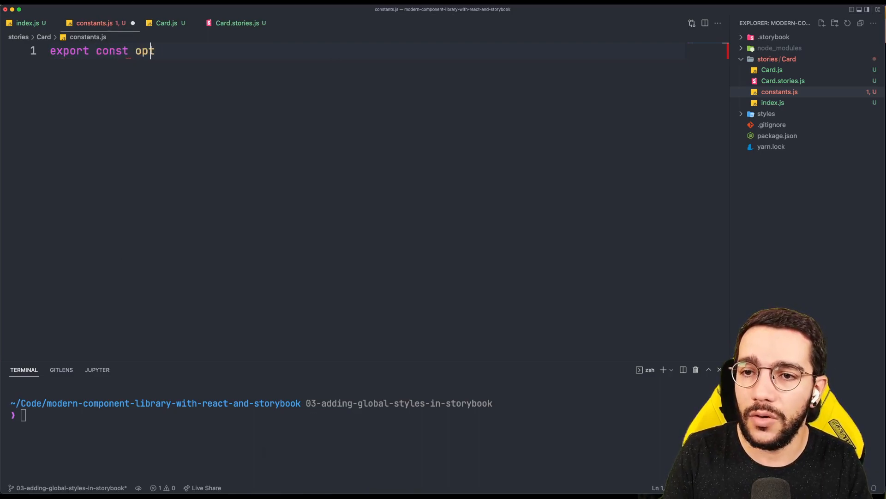
pyautogui.write('ions = {')
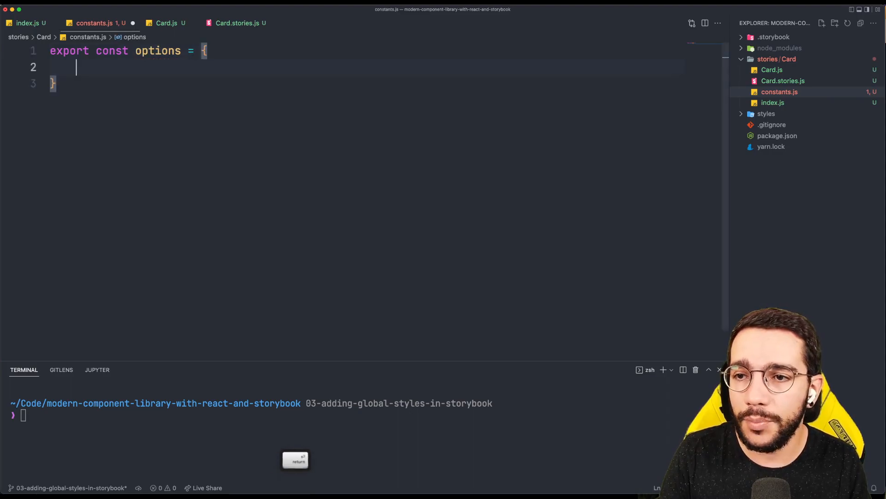
pyautogui.write('colors: ["p')
pyautogui.write('sizes:')
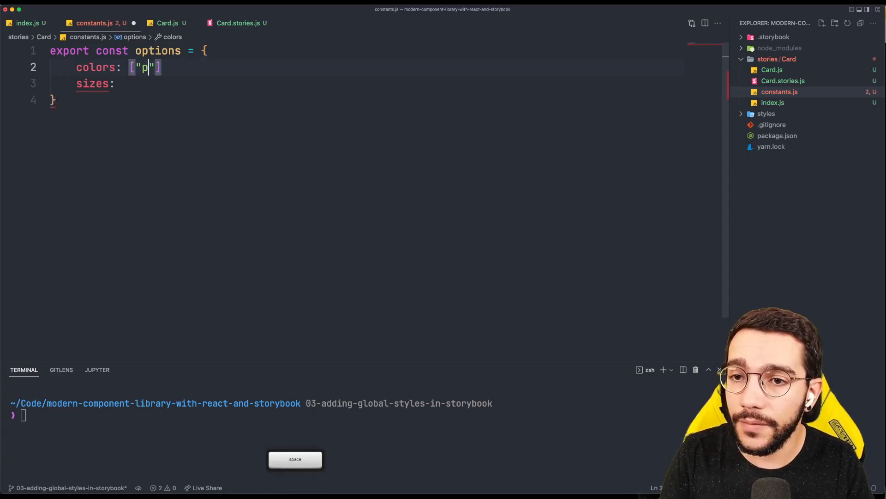
pyautogui.write('rimary", "')
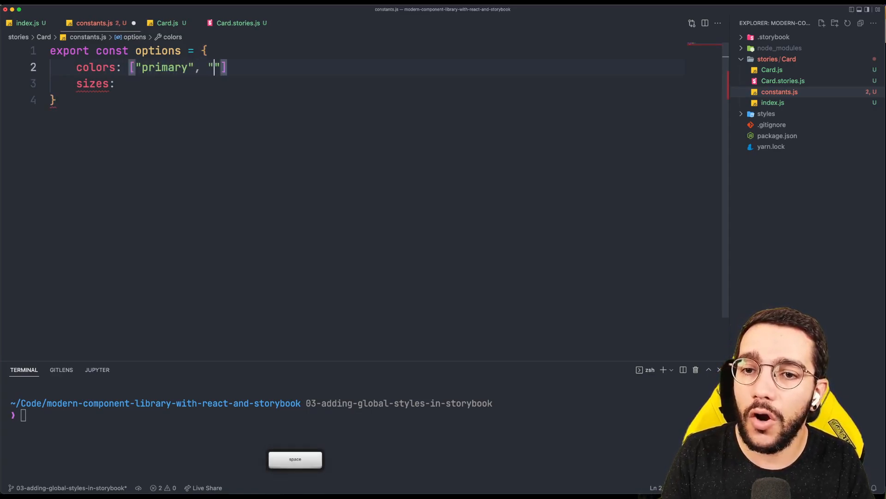
pyautogui.write('secondary')
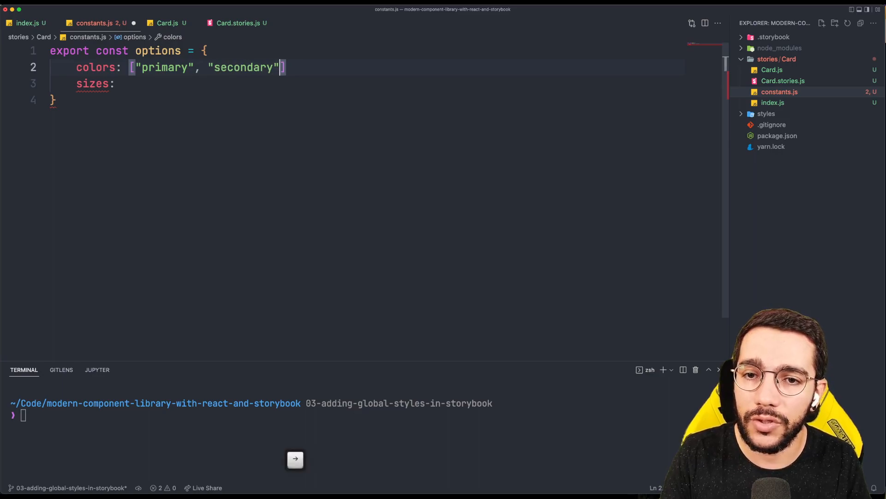
pyautogui.write('[]')
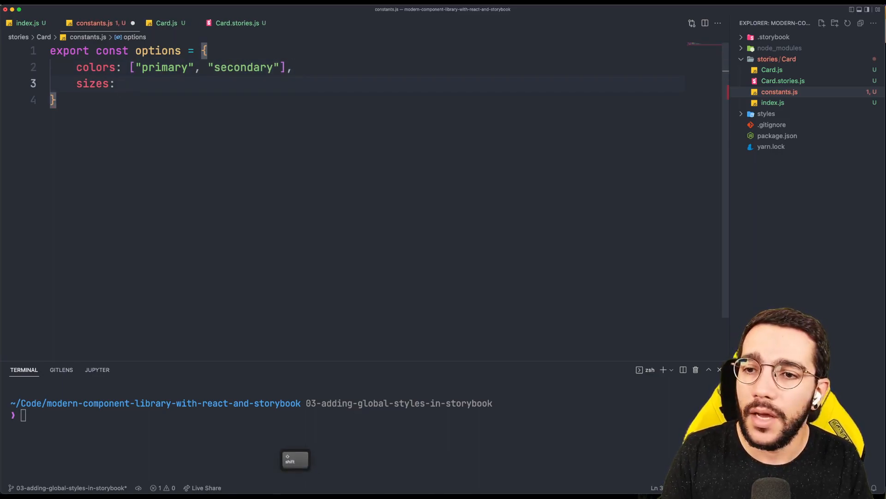
pyautogui.write('["sm"]')
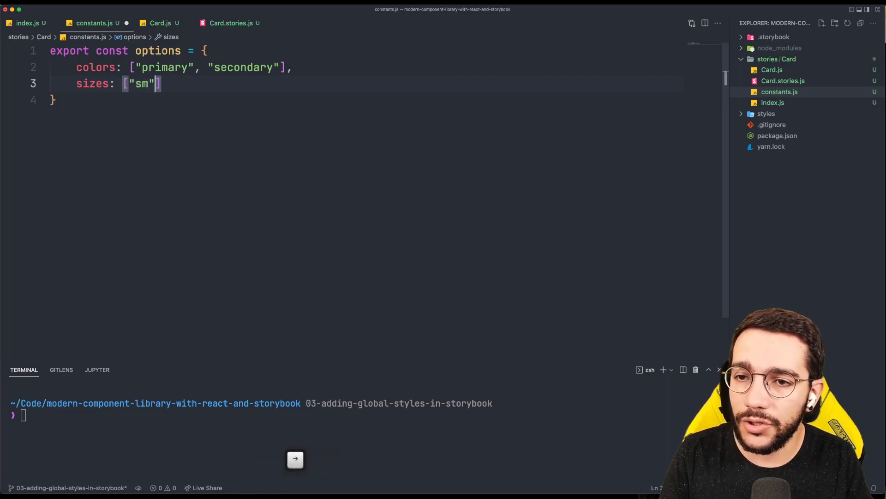
pyautogui.write(', "lg"')
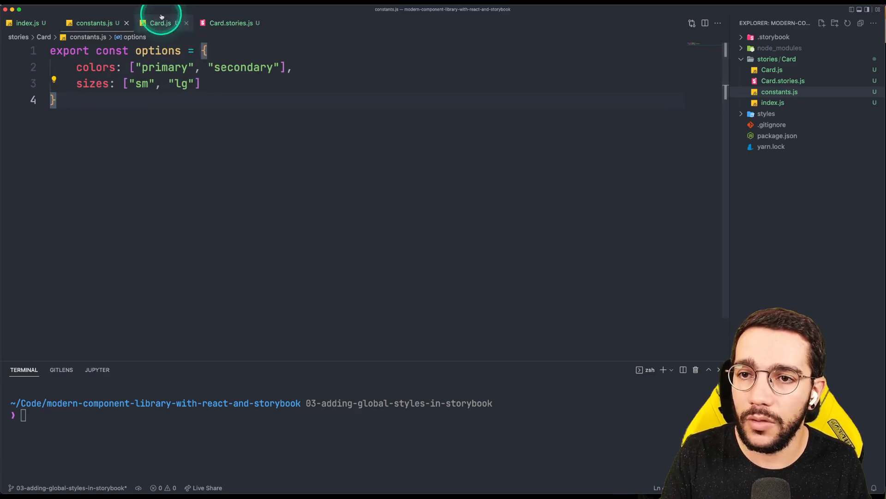
# Write an exported Card arrow component (children, color, size) returning <div>{children}</div> in Card.js.
pyautogui.click(160, 23)
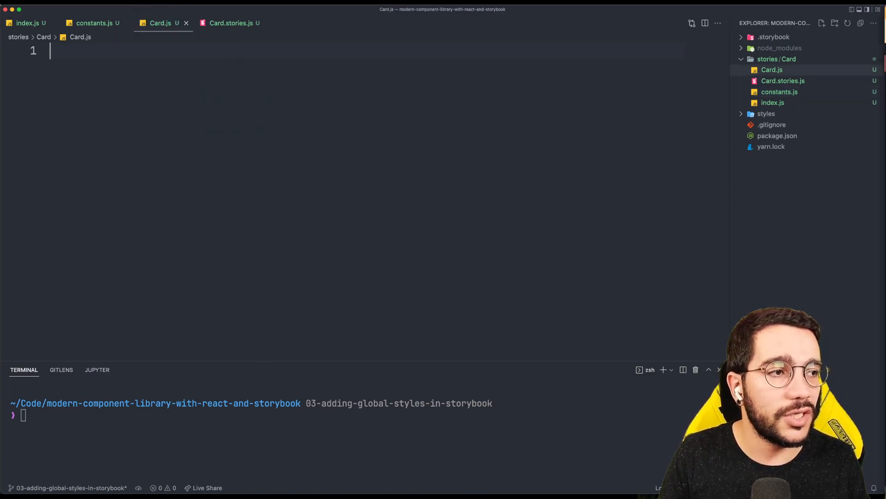
pyautogui.click(335, 131)
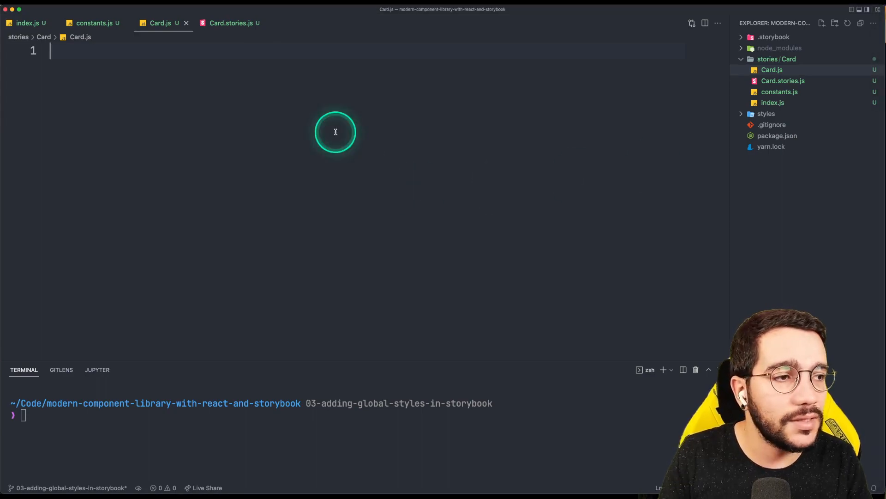
pyautogui.write('export co')
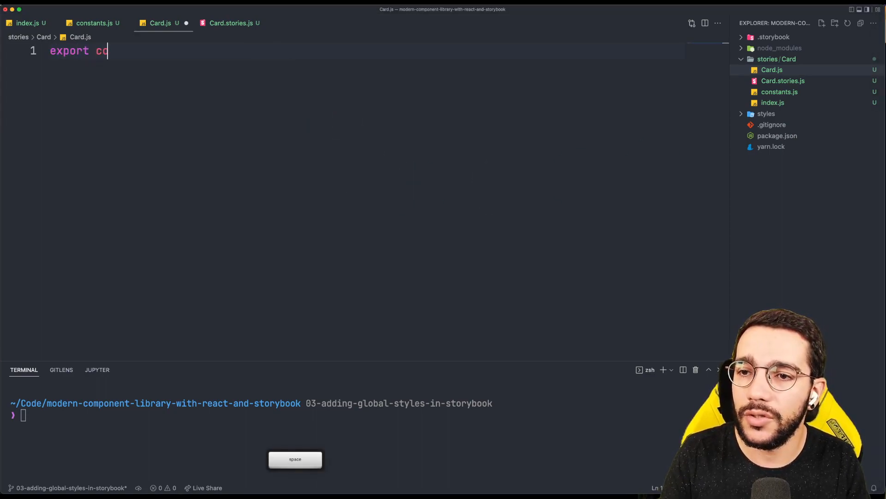
pyautogui.write('nst Card = ({')
pyautogui.write('children')
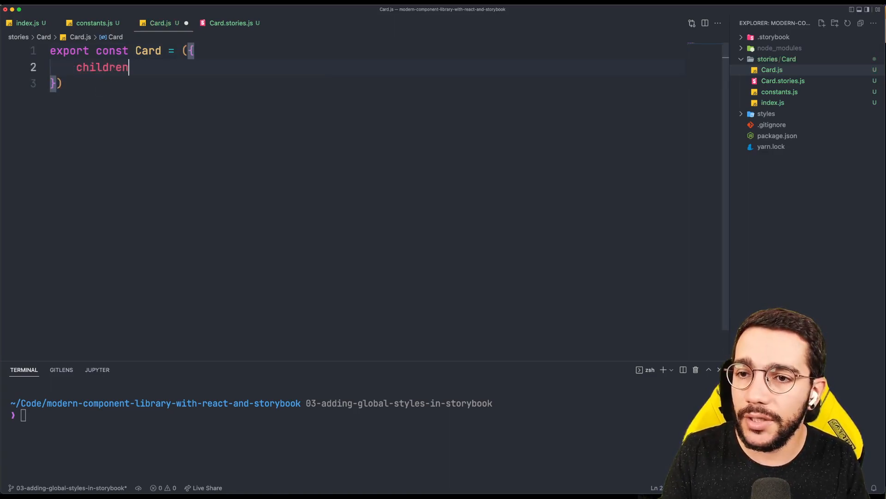
pyautogui.write(',')
pyautogui.write('color,')
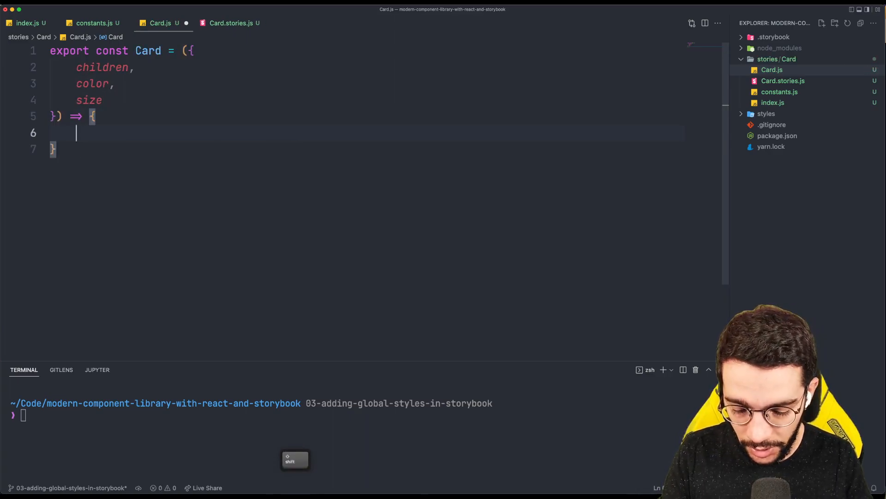
pyautogui.write('return <div>')
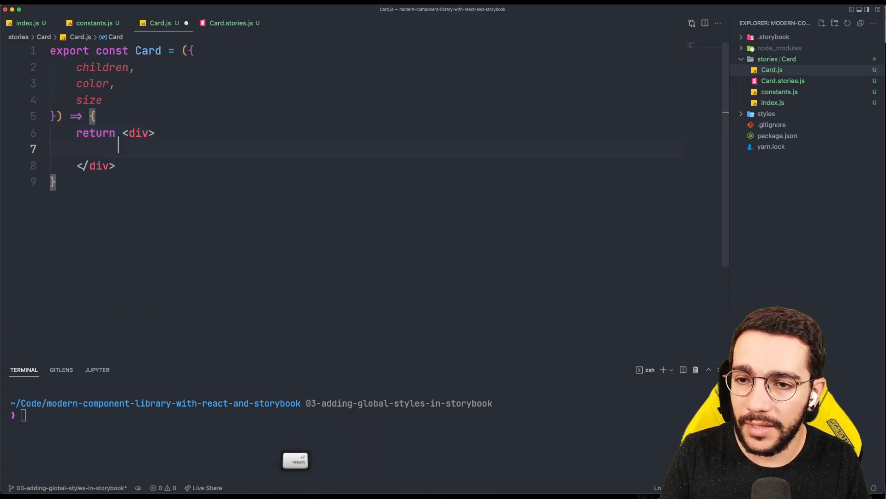
pyautogui.write('{children}')
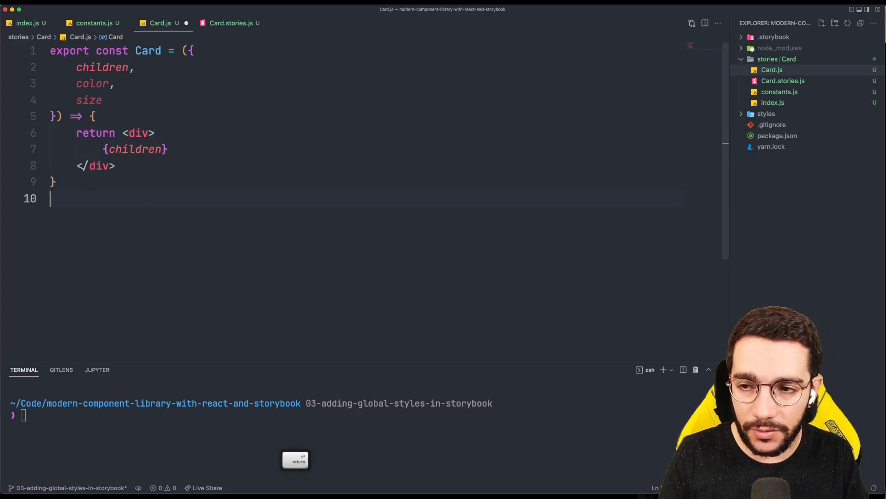
# Add Card.propTypes declaring children as PropTypes.node.isRequired.
pyautogui.write('Card.')
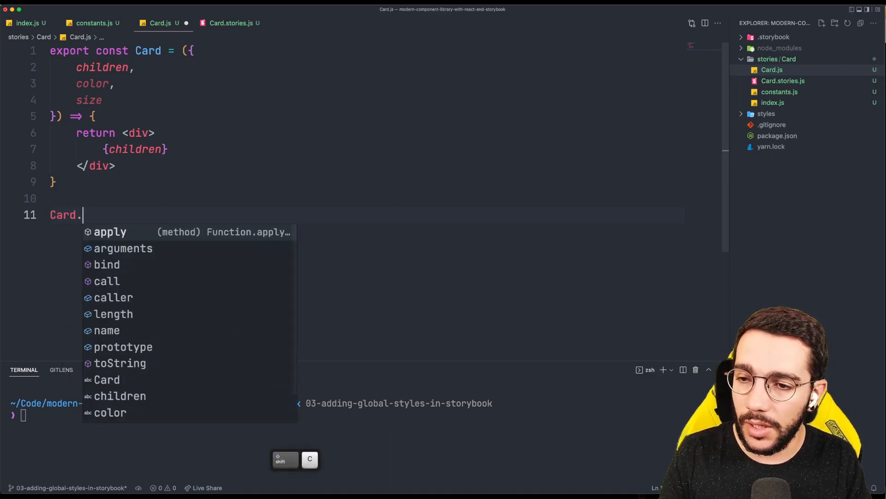
pyautogui.write('propTypes = {')
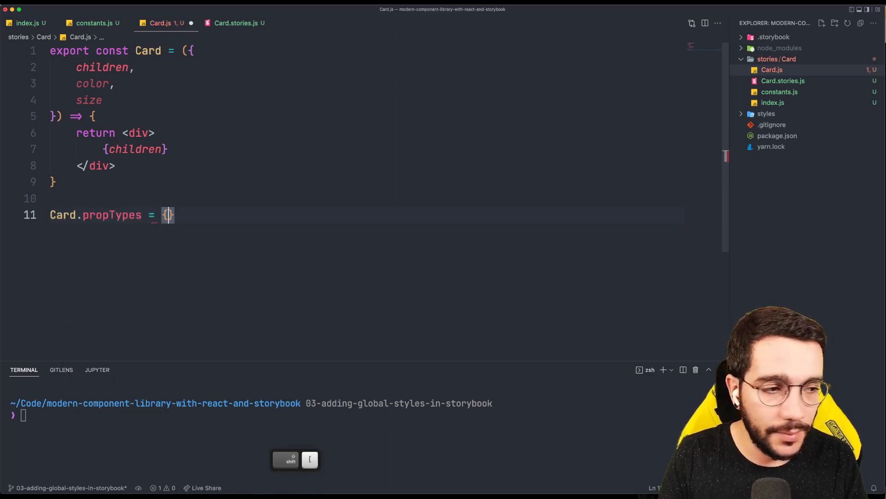
pyautogui.write('children: "')
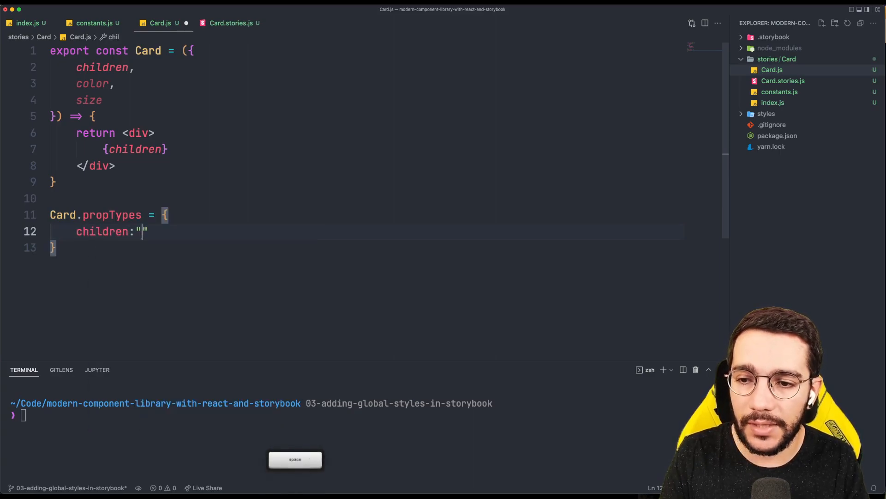
pyautogui.press('Backspace')
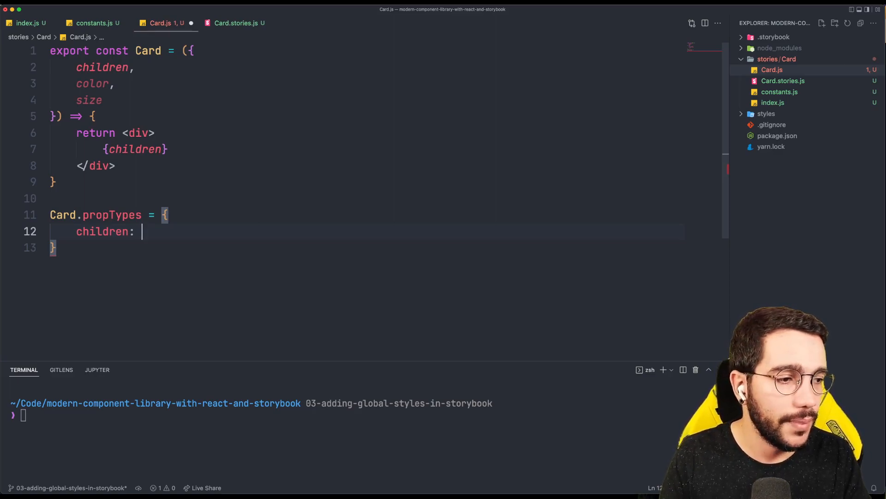
# Import PropTypes from 'prop-types' at the top of Card.js, correcting the name's casing.
pyautogui.press('Return')
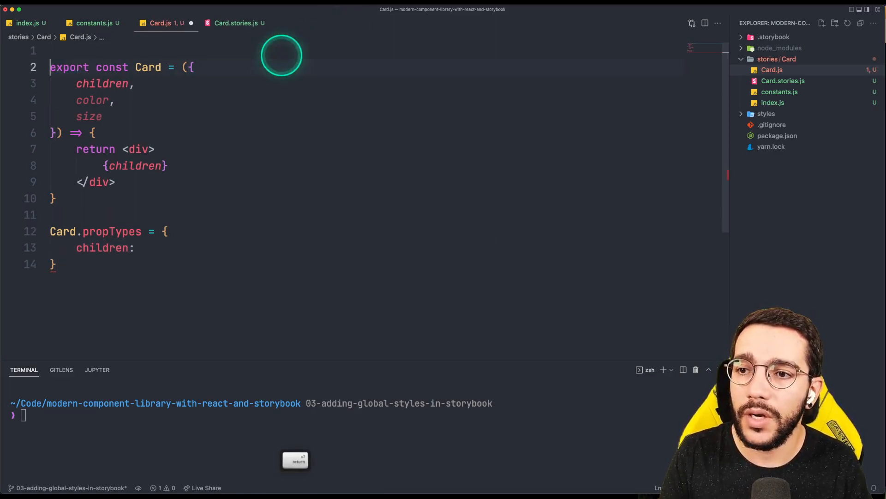
pyautogui.write("import propTypes from 'prop-types")
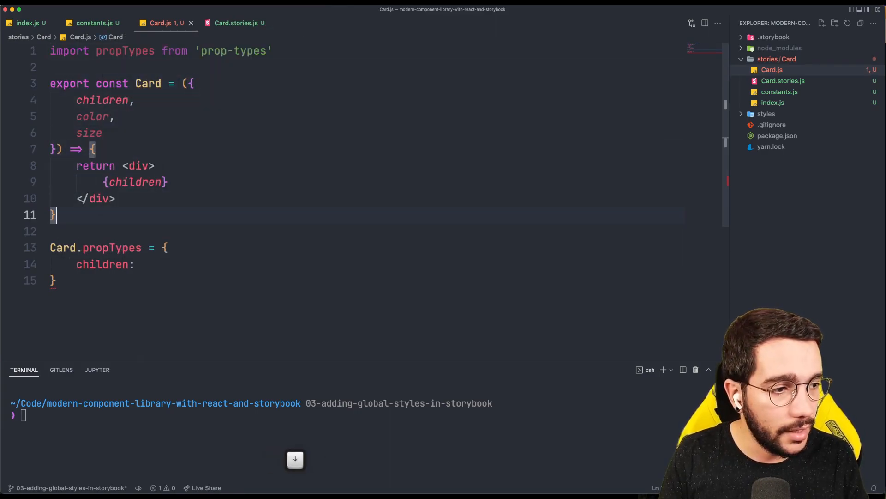
pyautogui.doubleClick(125, 51)
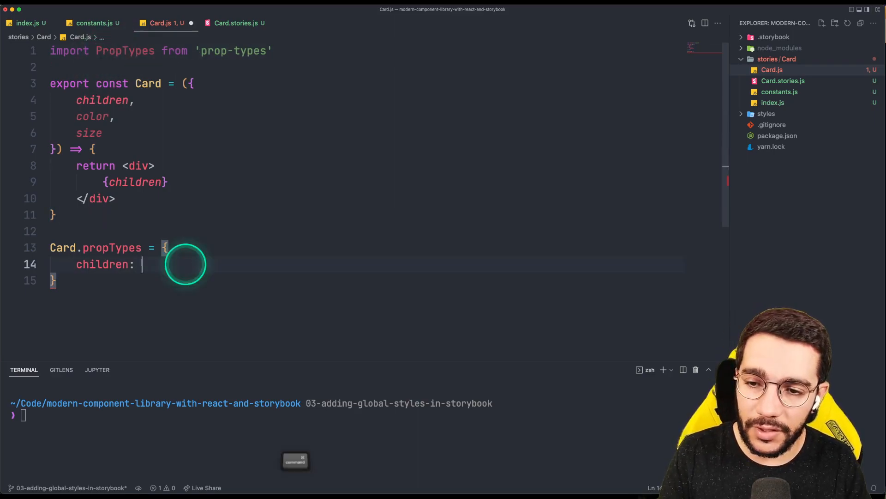
pyautogui.write('PropTypes.node.isRequired,')
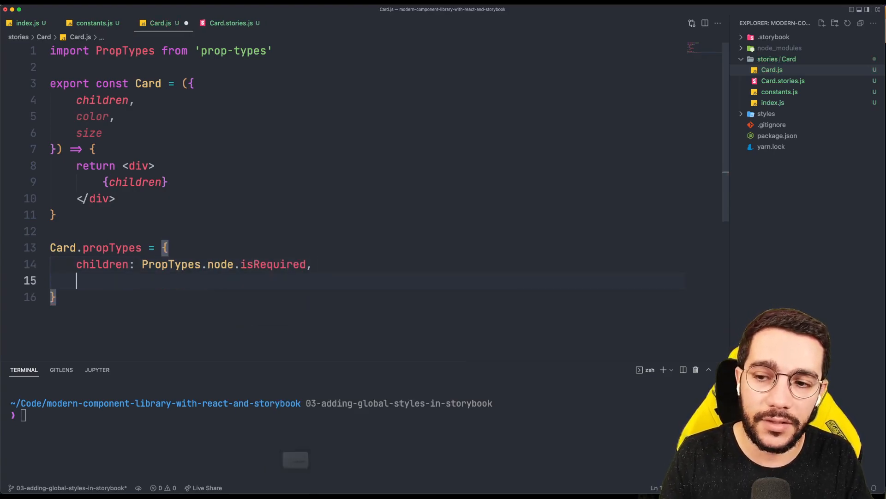
# Limit color and size props to options.colors and options.sizes with PropTypes.oneOf, checking constants.js.
pyautogui.write('color: PropTypes')
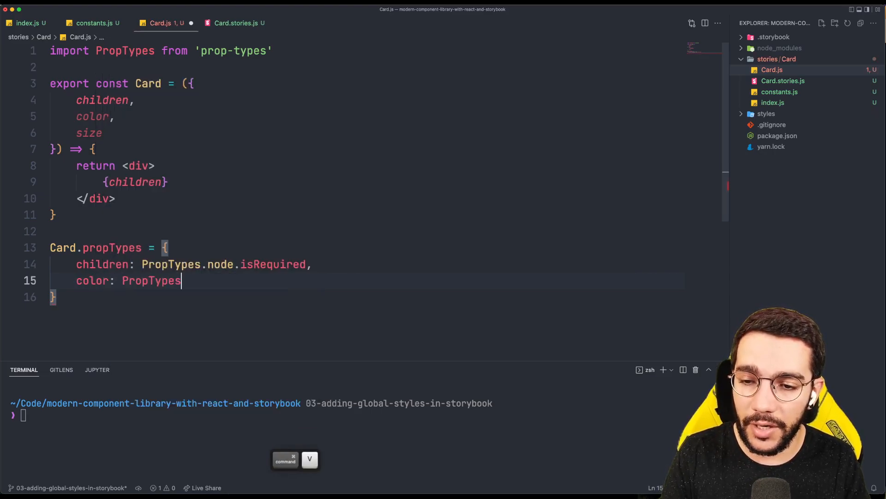
pyautogui.write('.oneOf(options')
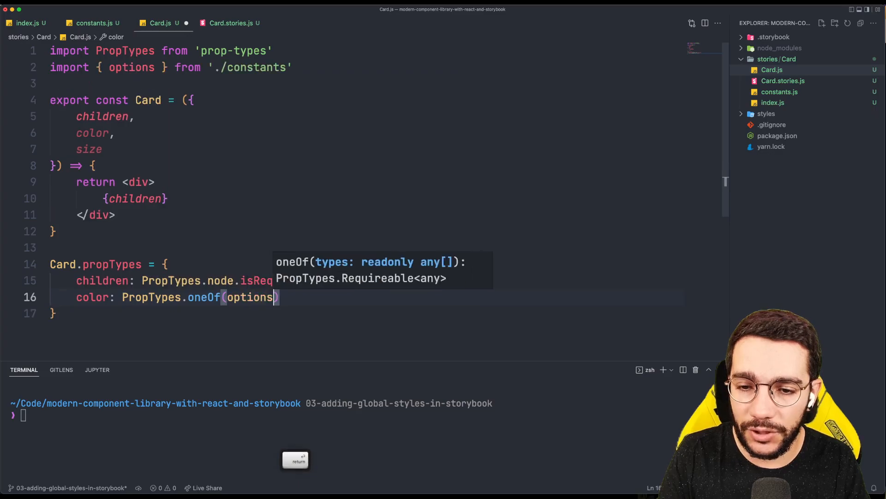
pyautogui.write('.color')
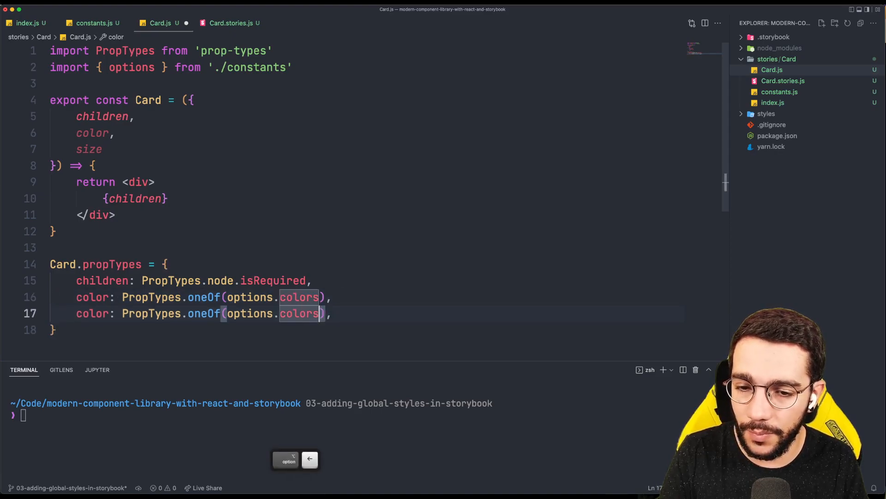
pyautogui.write('size')
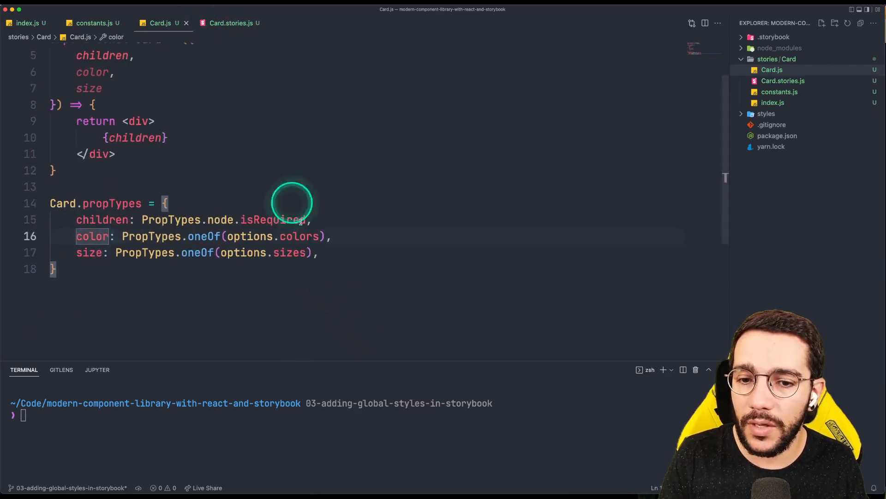
pyautogui.click(94, 22)
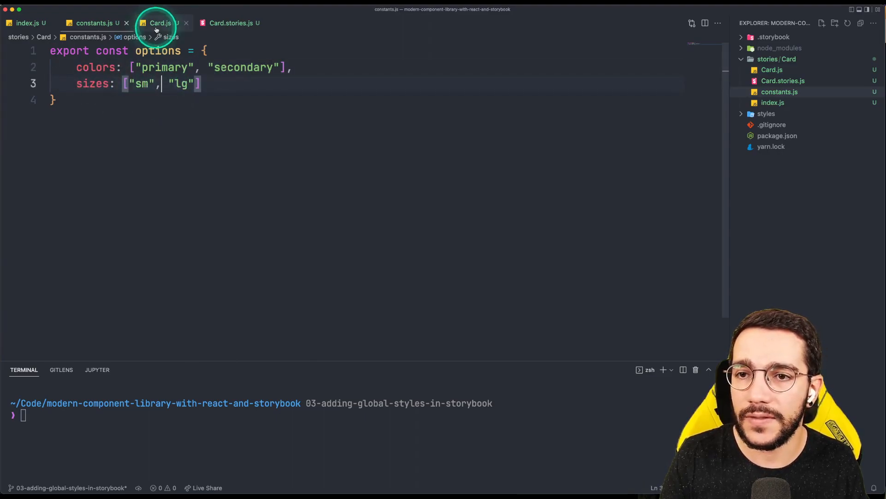
# Default Card's color to "primary" and size to "sm", and add export default Card.
pyautogui.click(160, 23)
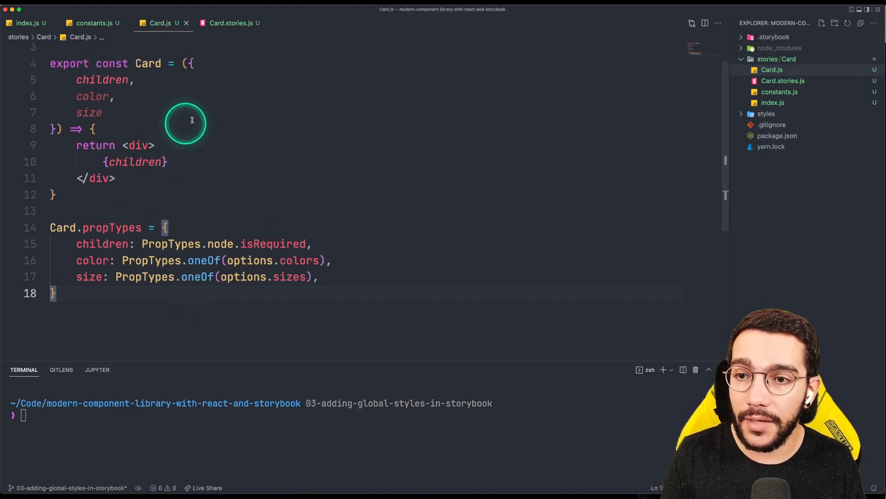
pyautogui.write('=')
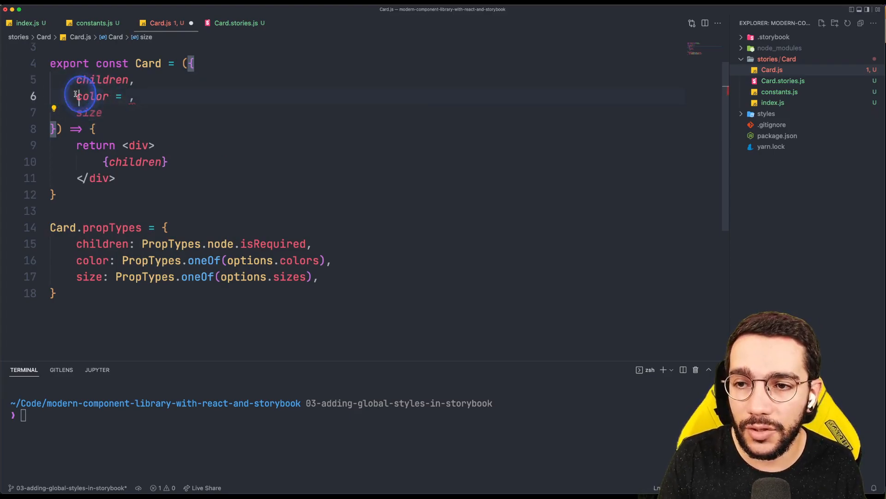
pyautogui.write('""')
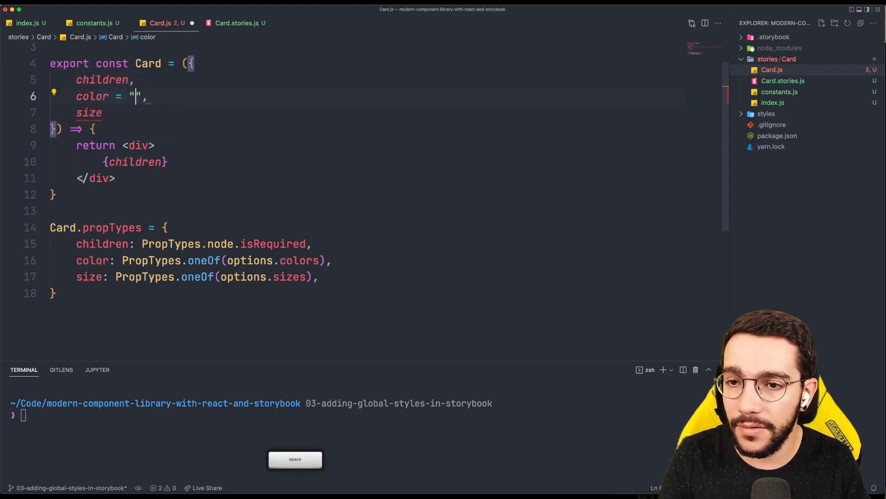
pyautogui.press('backspace')
pyautogui.write('primary')
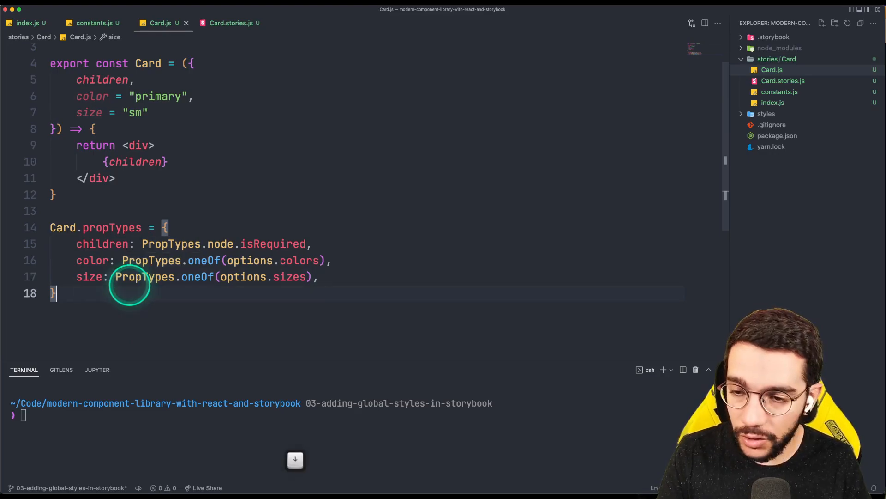
pyautogui.write('export default Card')
pyautogui.write('import')
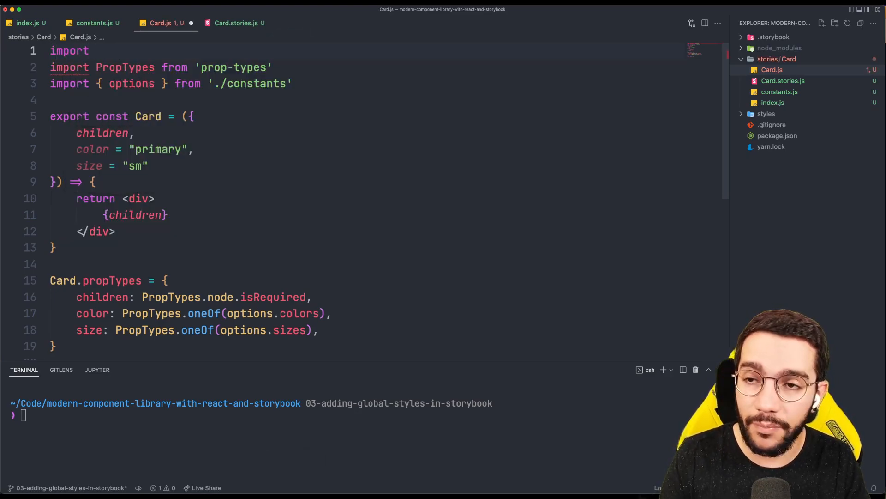
# Add import React from 'react' to Card.js, then switch to Card.stories.js.
pyautogui.write('React')
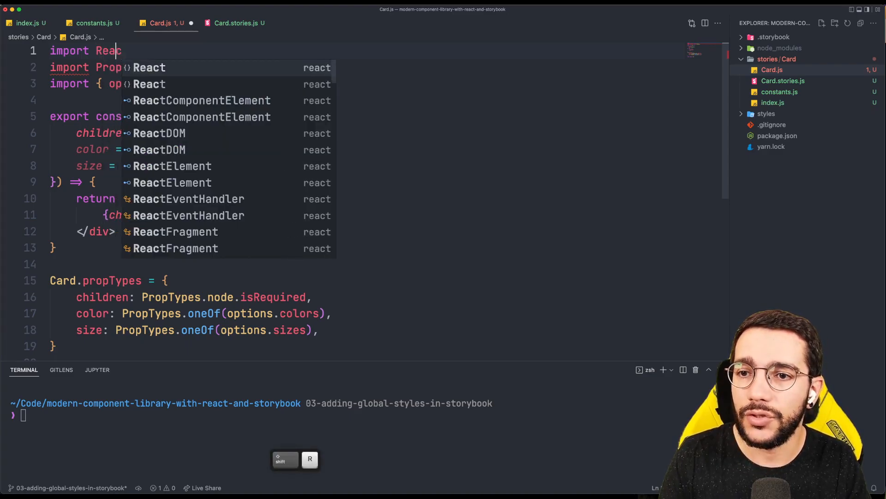
pyautogui.write("from 'react")
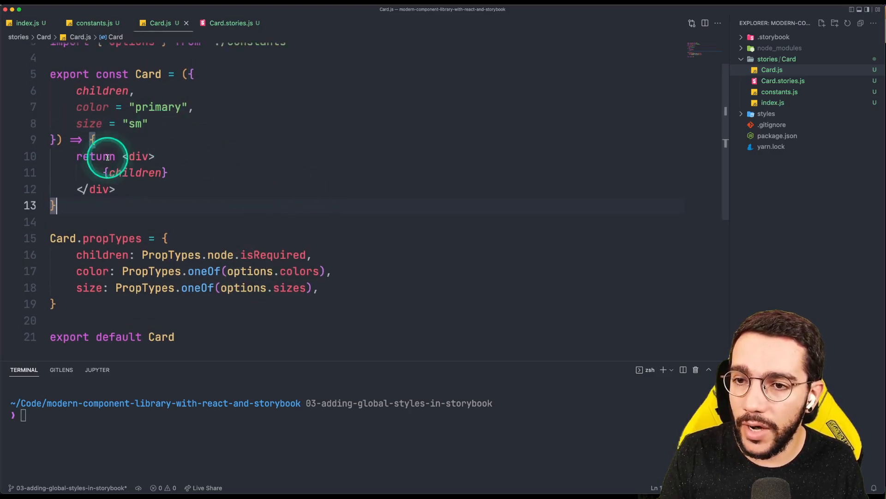
pyautogui.doubleClick(89, 124)
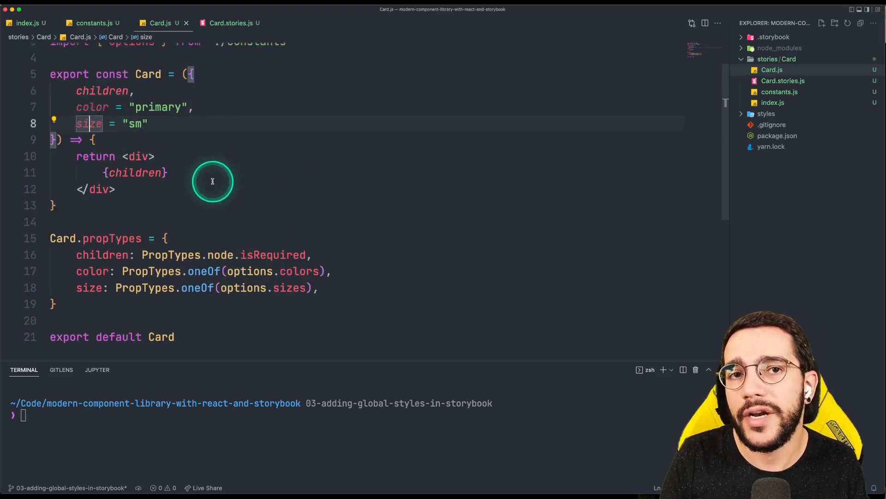
pyautogui.click(230, 22)
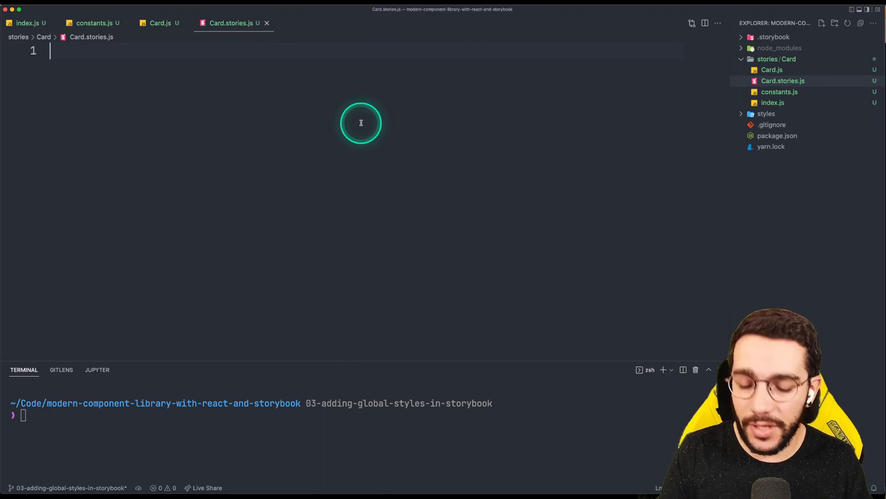
# Add the stories default export with title "Card" and component Card.
pyautogui.write('export')
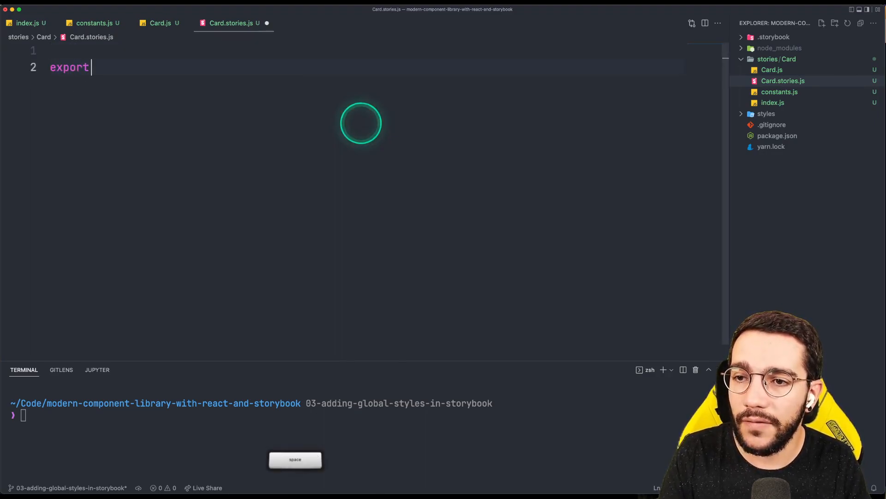
pyautogui.write('default {')
pyautogui.write('title: "Card",')
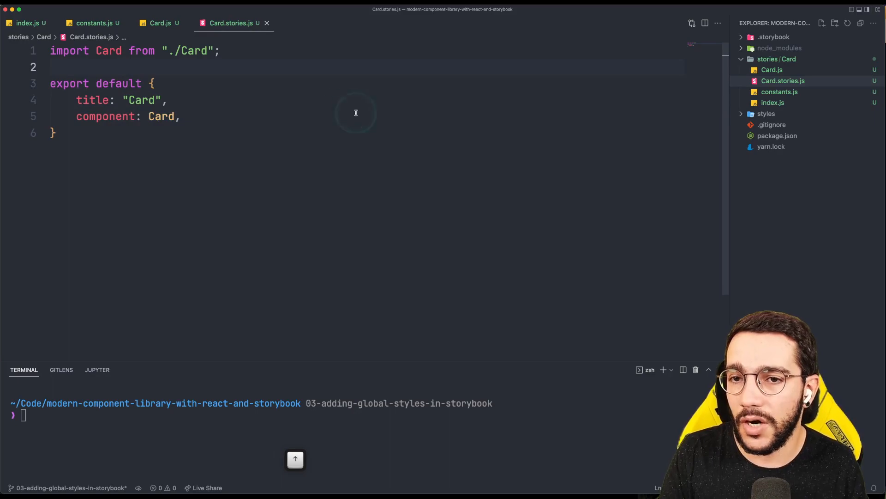
pyautogui.doubleClick(195, 50)
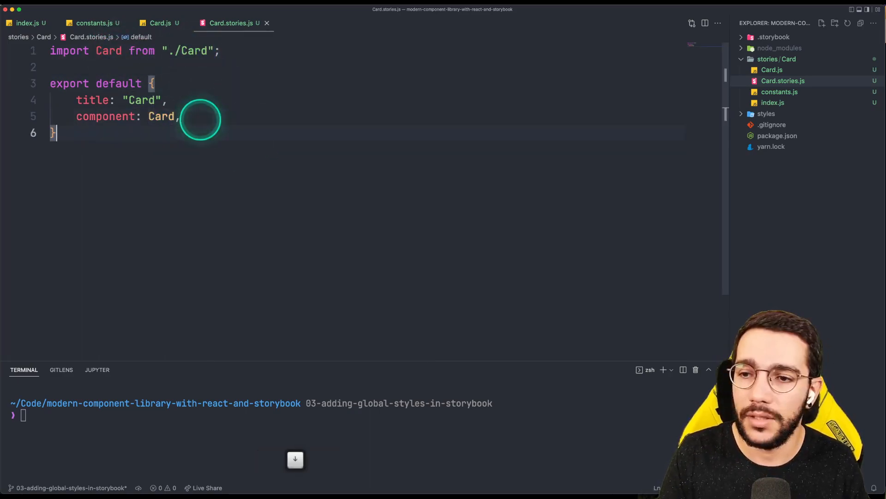
# Write a Default story rendering <Card /> and duplicate that line below.
pyautogui.write('export')
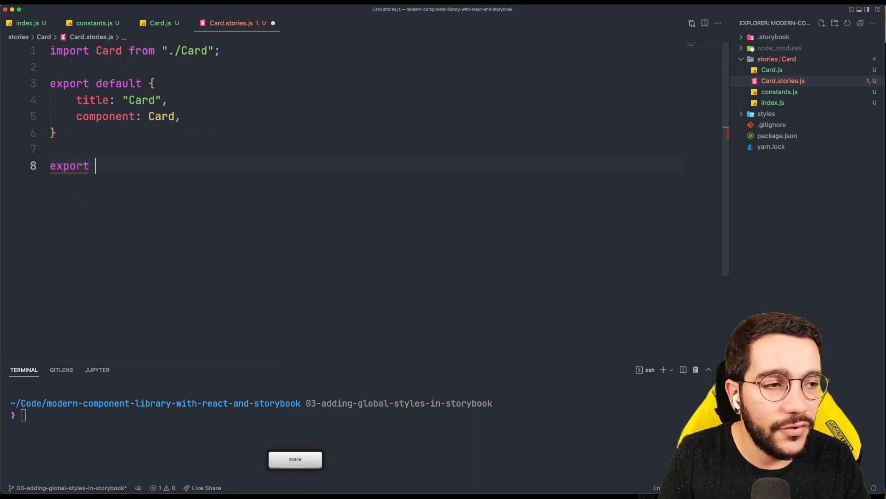
pyautogui.write('co')
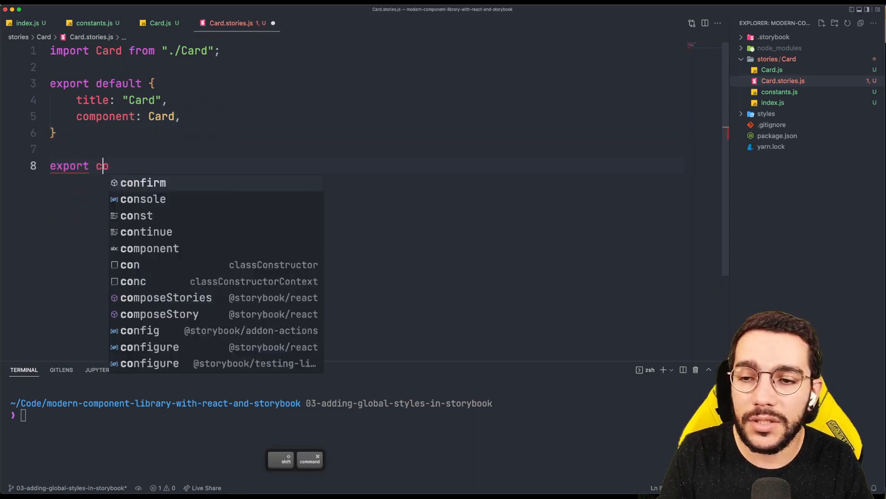
pyautogui.write('onst Default')
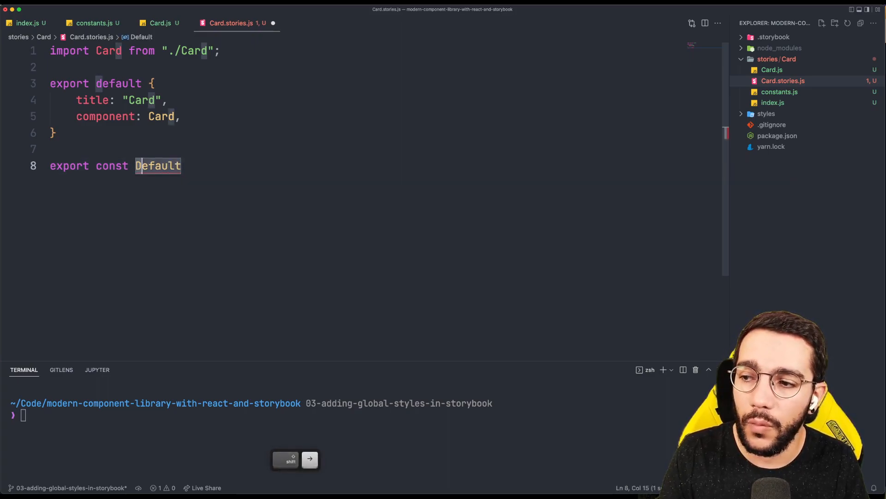
pyautogui.write('default')
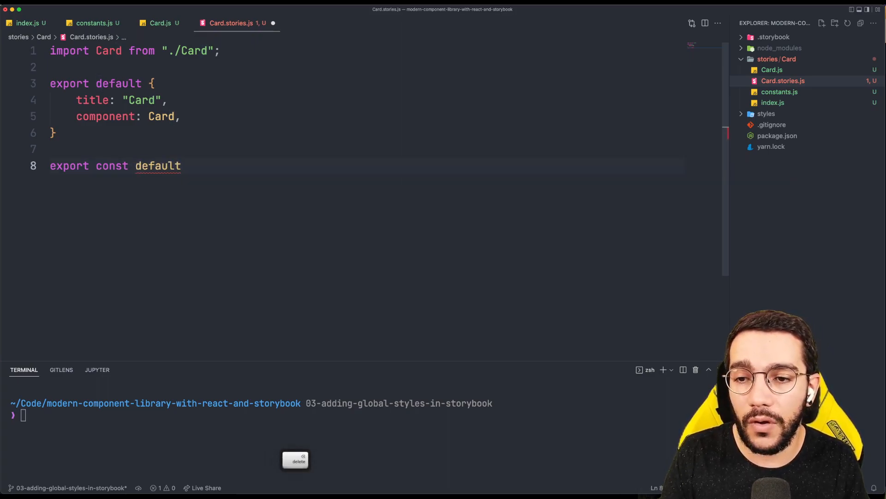
pyautogui.write('R')
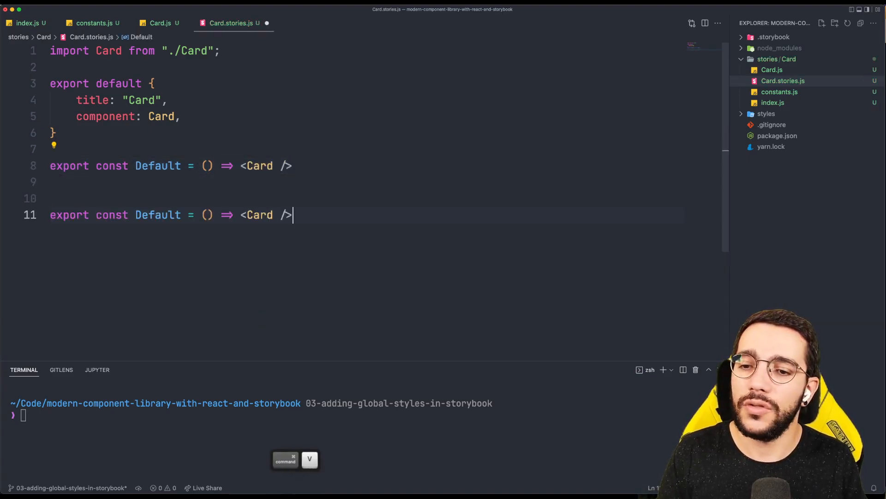
# Turn the copied story into a Colors story mapping over options.colors.
pyautogui.write('Colors')
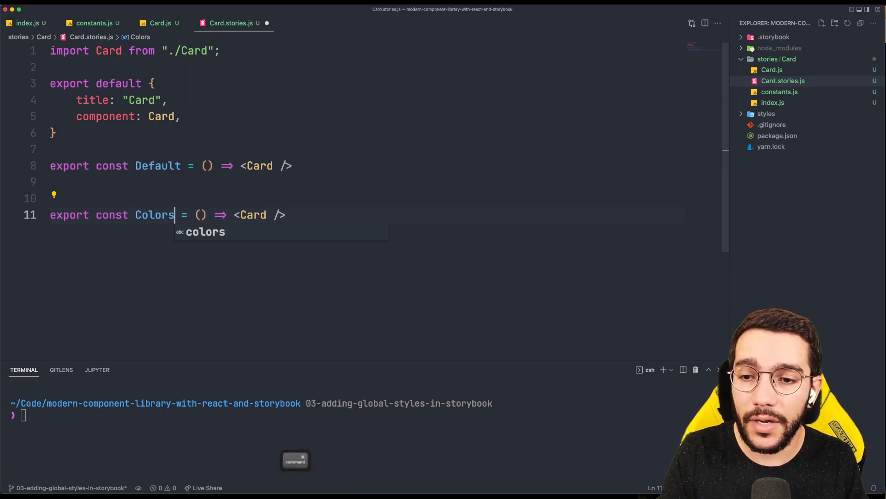
pyautogui.press('Escape')
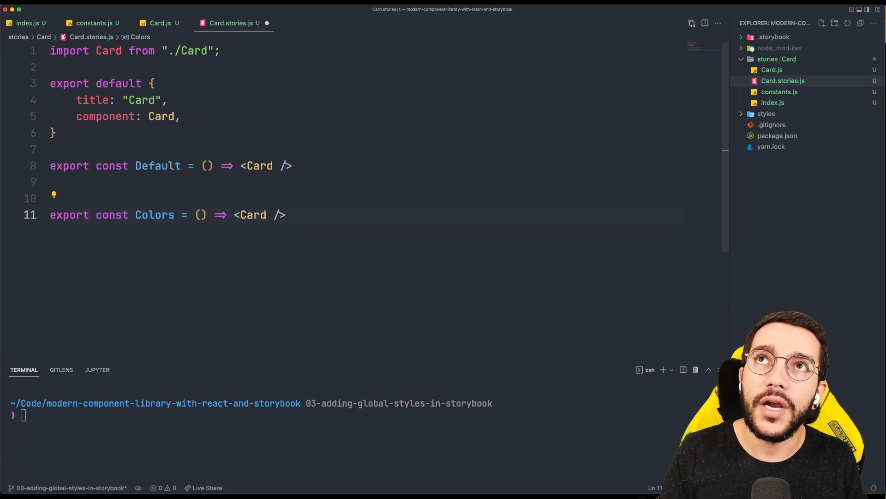
pyautogui.click(286, 214)
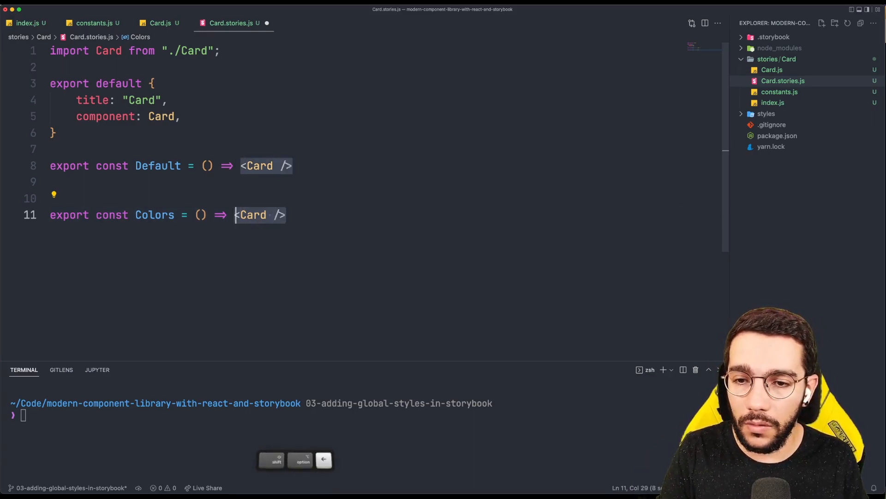
pyautogui.write('options')
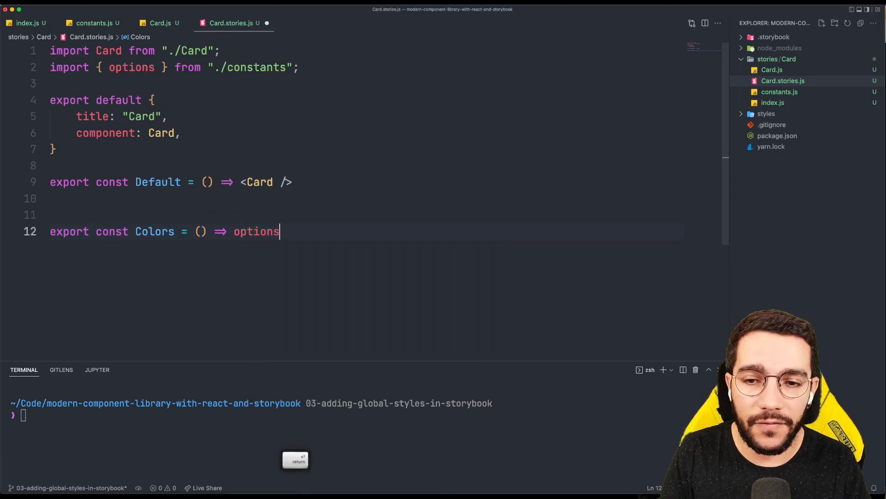
pyautogui.write('.colo')
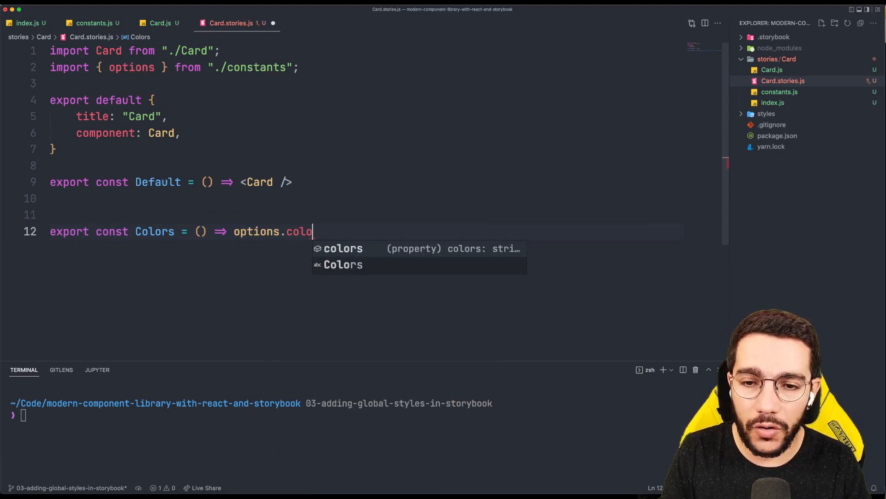
pyautogui.write('rs.map(color => {')
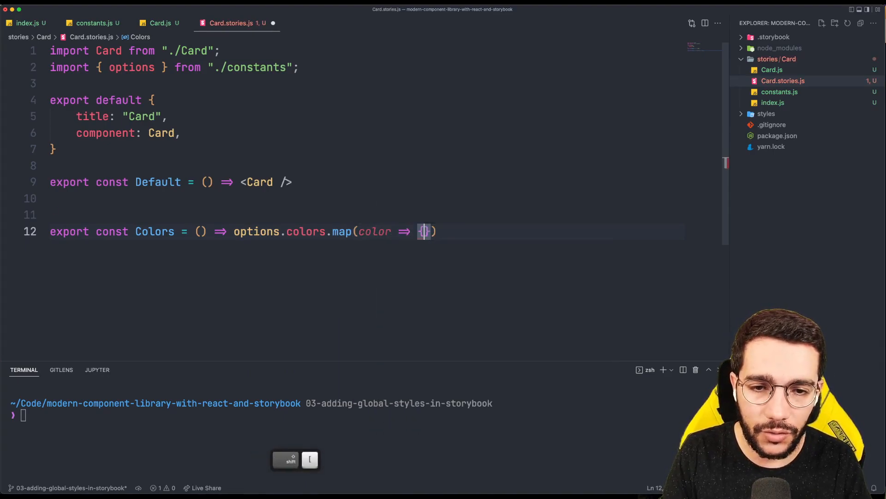
# Return <Card key={index} color={color} /> per color, save, and paste a copy for Sizes.
pyautogui.write('return <M')
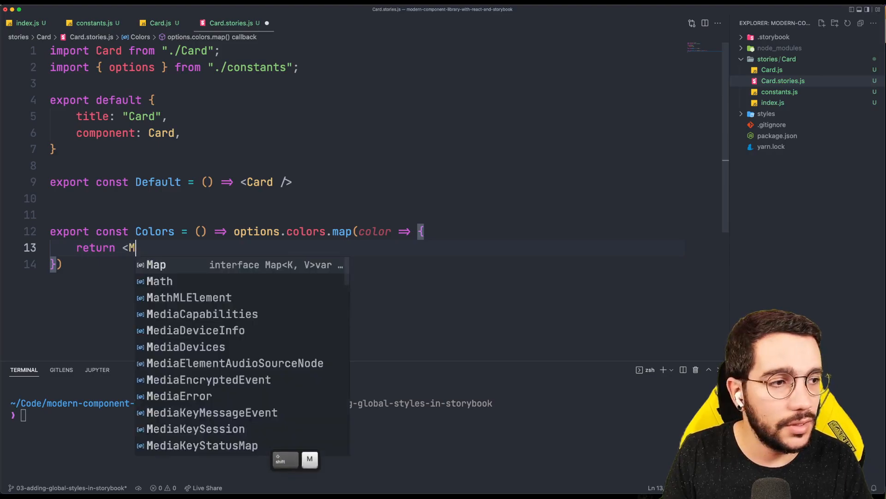
pyautogui.write('Card key')
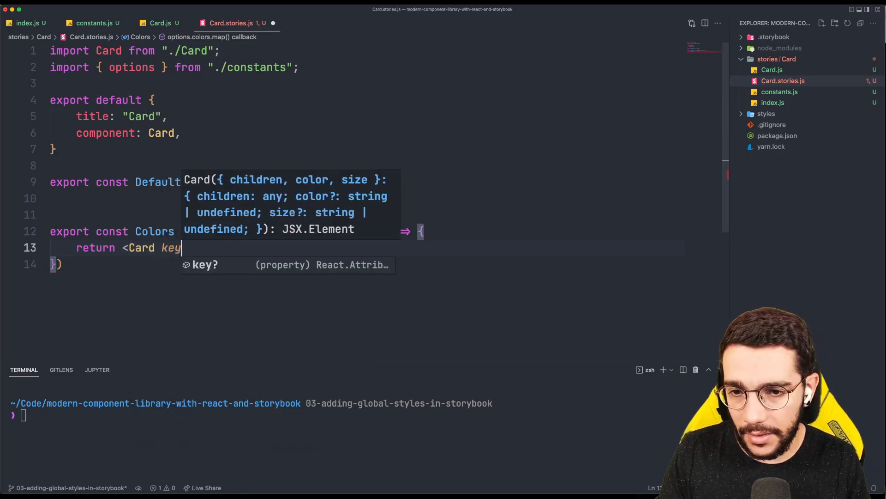
pyautogui.write('={index}')
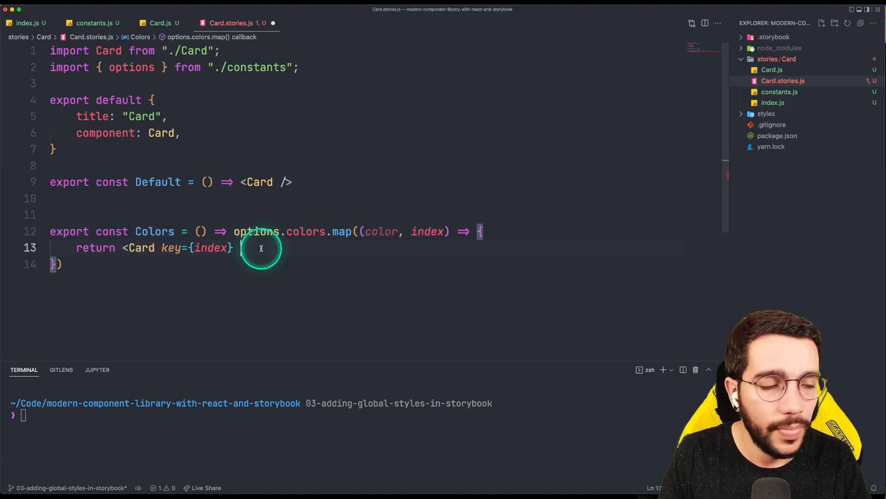
pyautogui.write('color=')
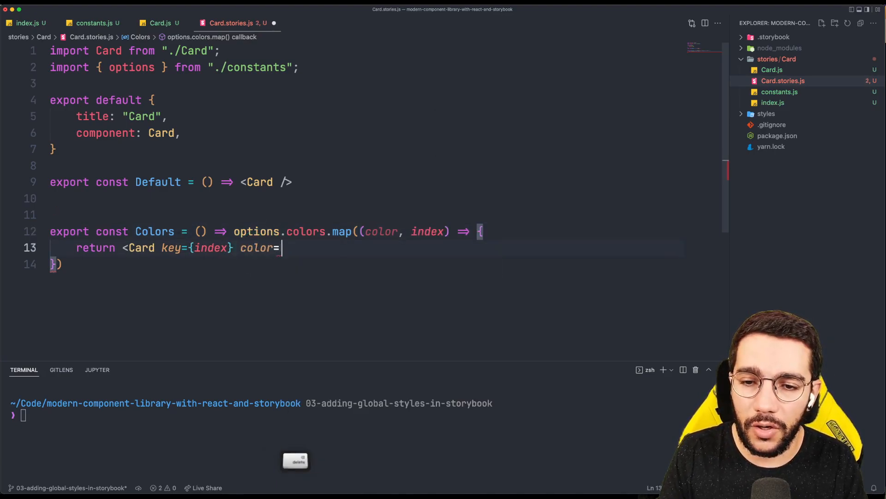
pyautogui.press('cmd+s')
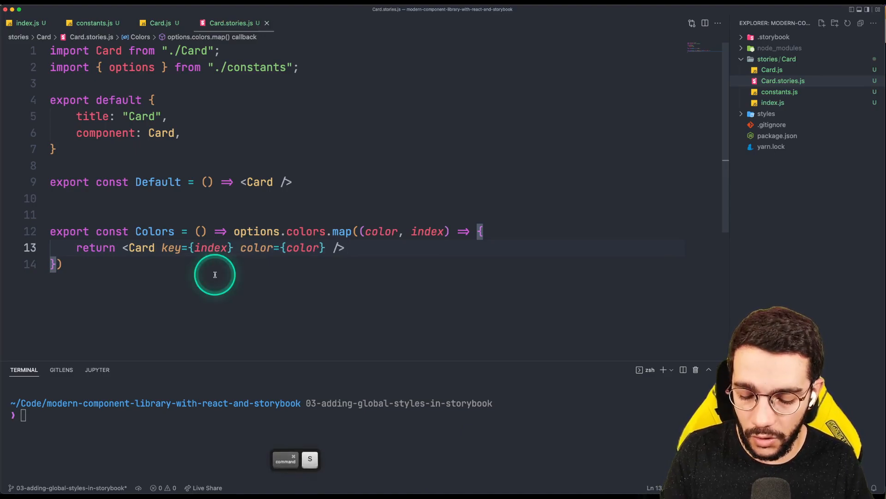
pyautogui.press('cmd+v')
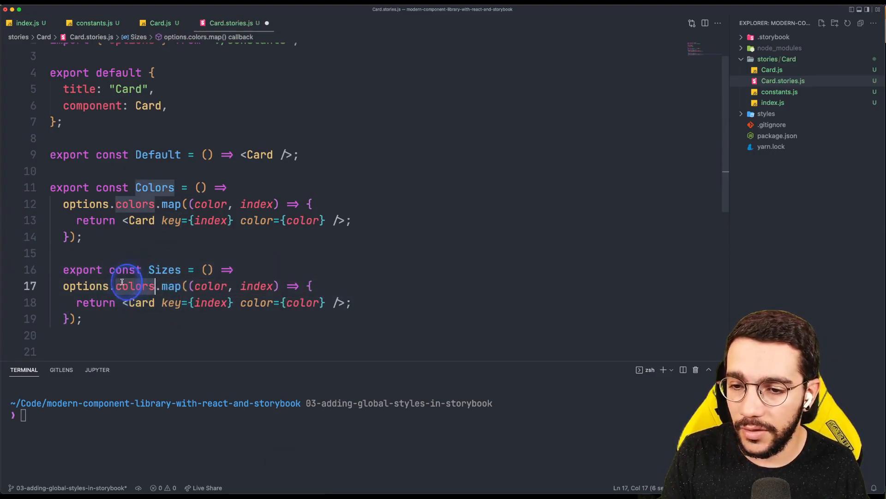
# Add a Sizes story mapping options.sizes to Cards, then run yarn storybook.
pyautogui.write('size')
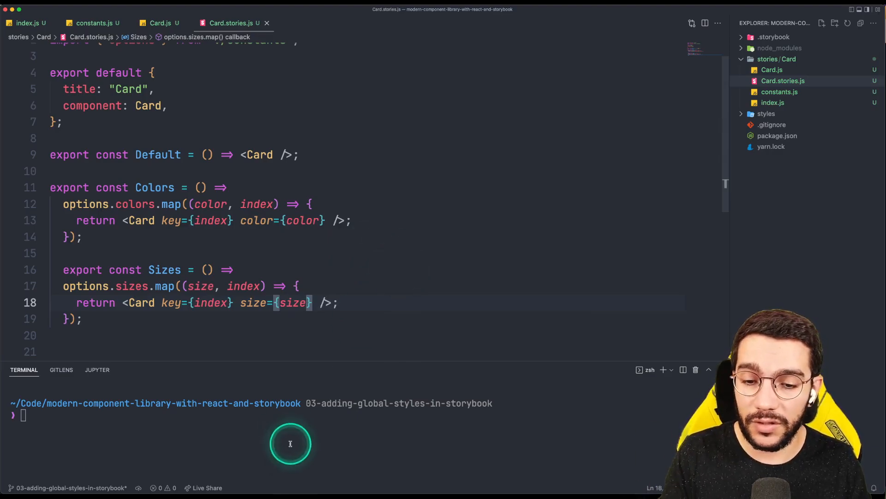
pyautogui.write('yarn story')
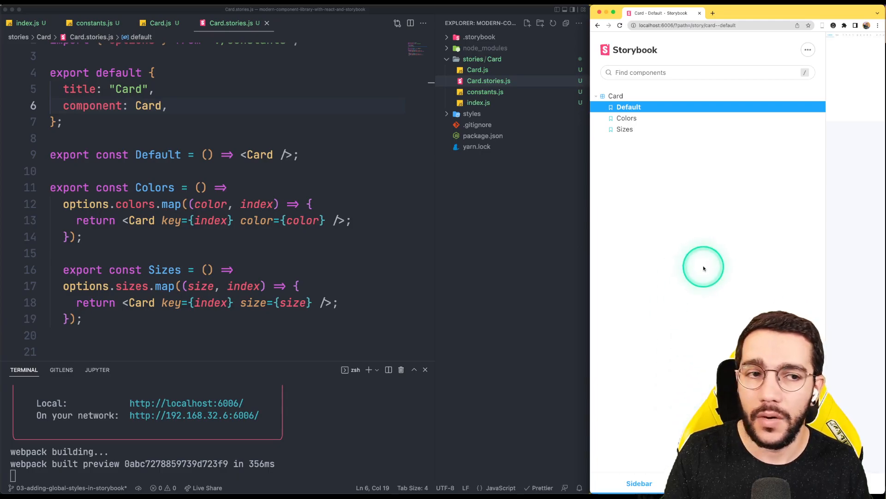
# Open the Card Docs page from the Sizes story and reveal the Colors story code.
pyautogui.click(625, 129)
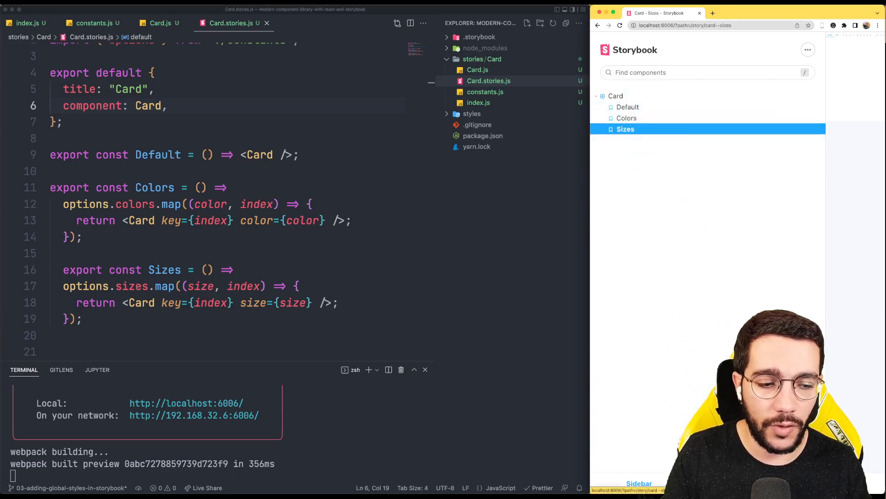
pyautogui.click(646, 42)
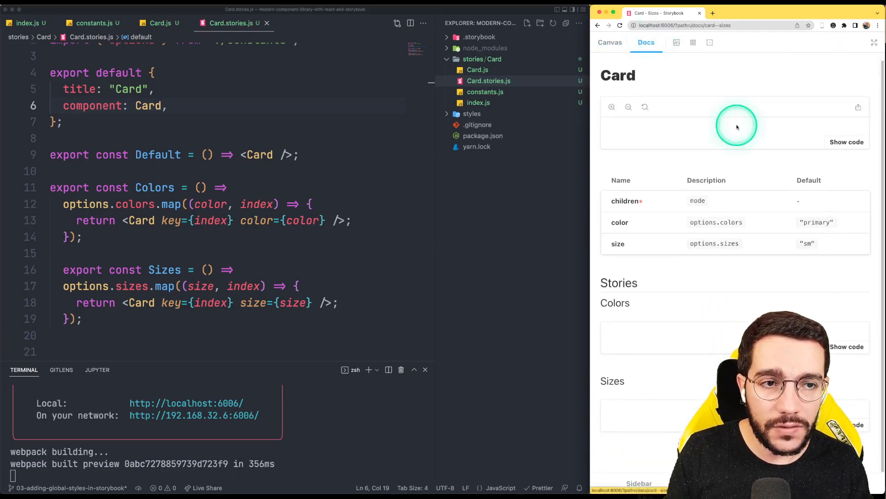
pyautogui.moveTo(745, 164)
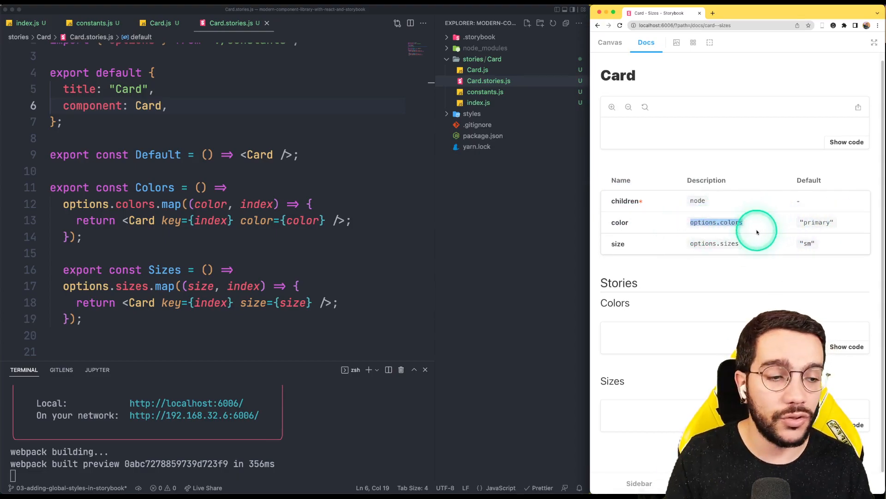
pyautogui.click(846, 347)
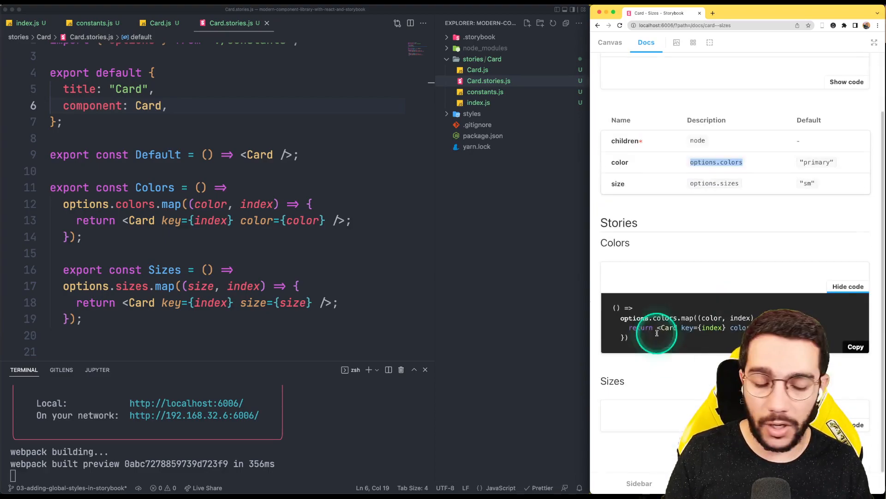
pyautogui.scroll(3)
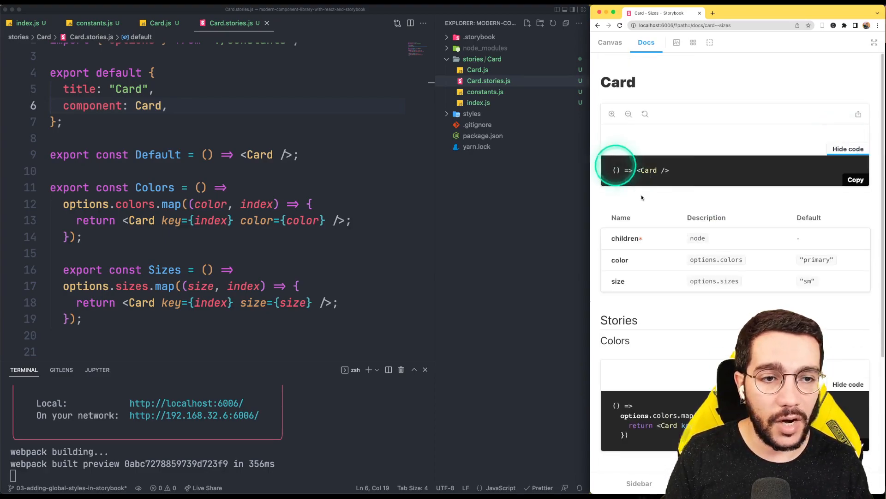
pyautogui.moveTo(722, 201)
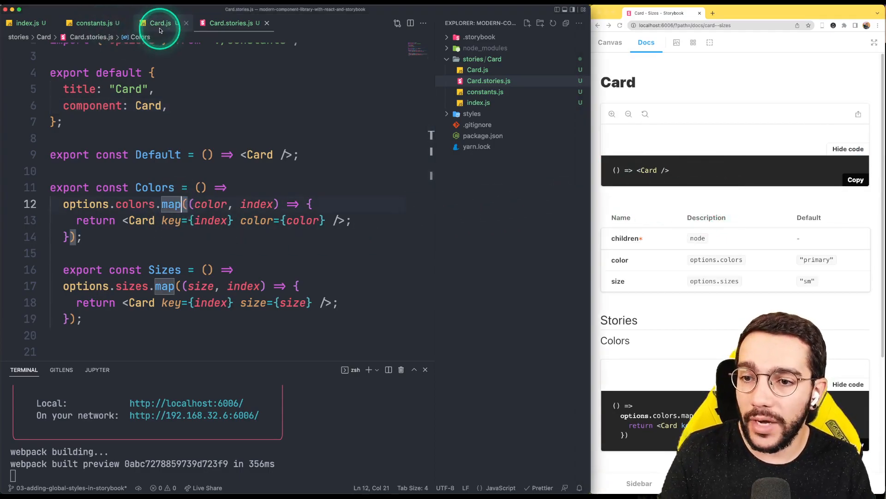
# Default the Card children prop to "I'm card" and scroll the docs to verify.
pyautogui.click(161, 22)
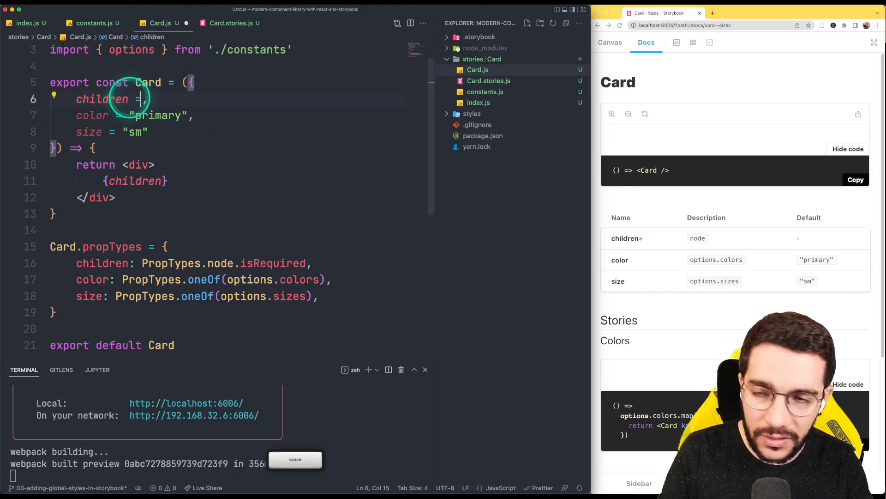
pyautogui.write('""')
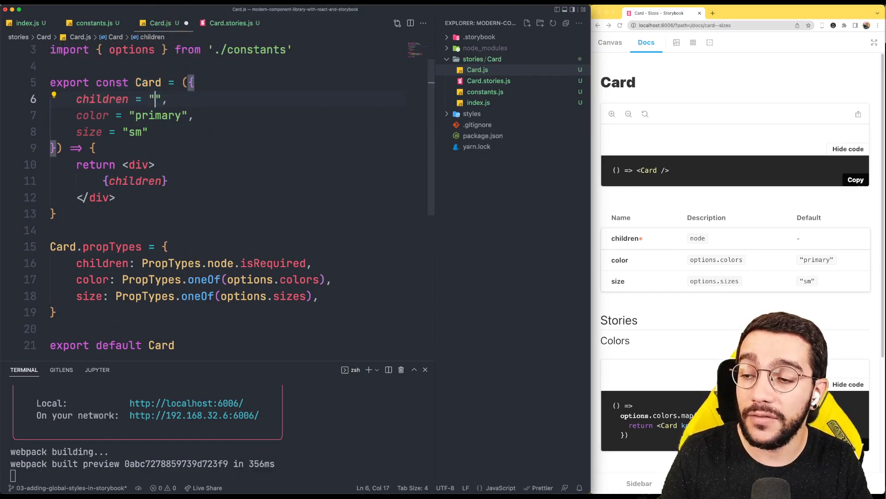
pyautogui.write("I'm")
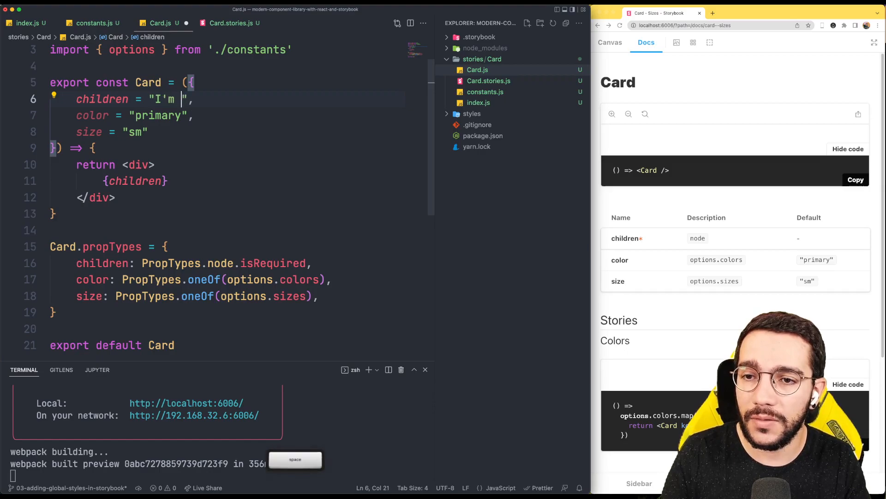
pyautogui.write('card')
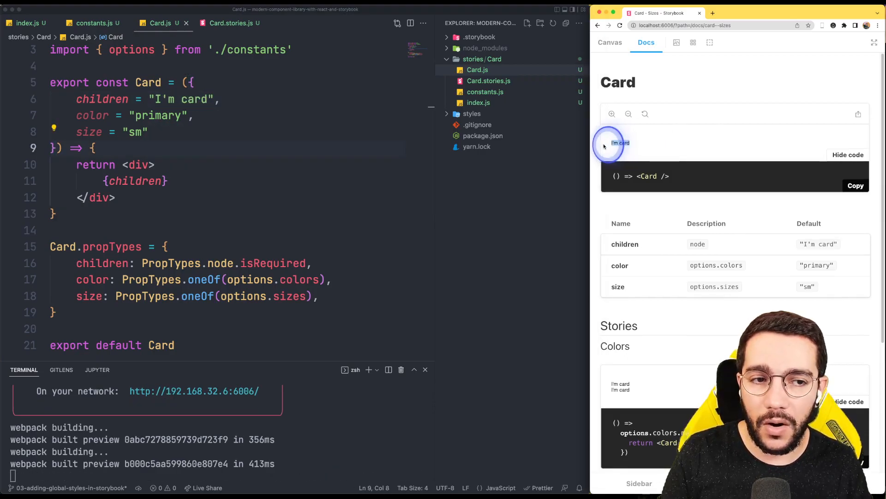
pyautogui.scroll(-3)
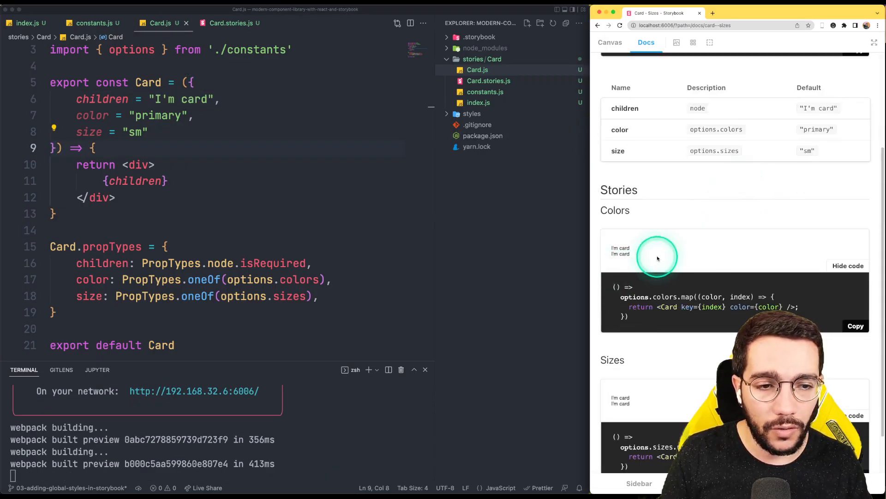
pyautogui.scroll(-3)
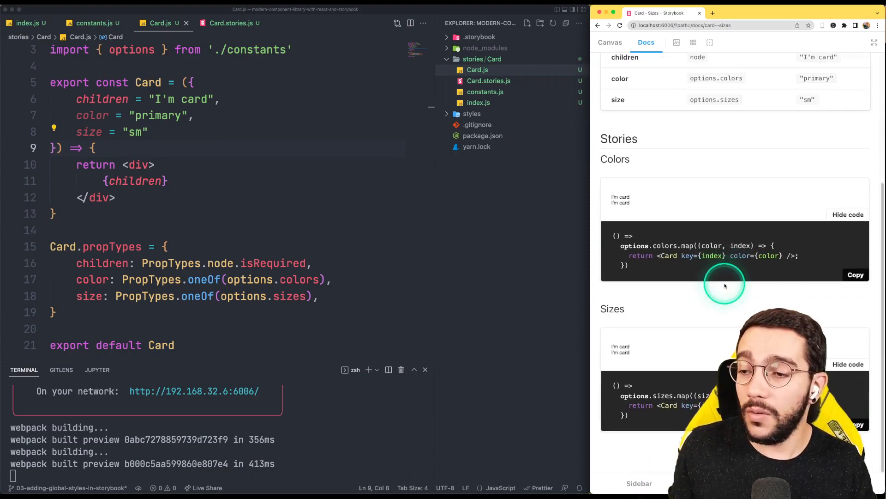
pyautogui.moveTo(654, 215)
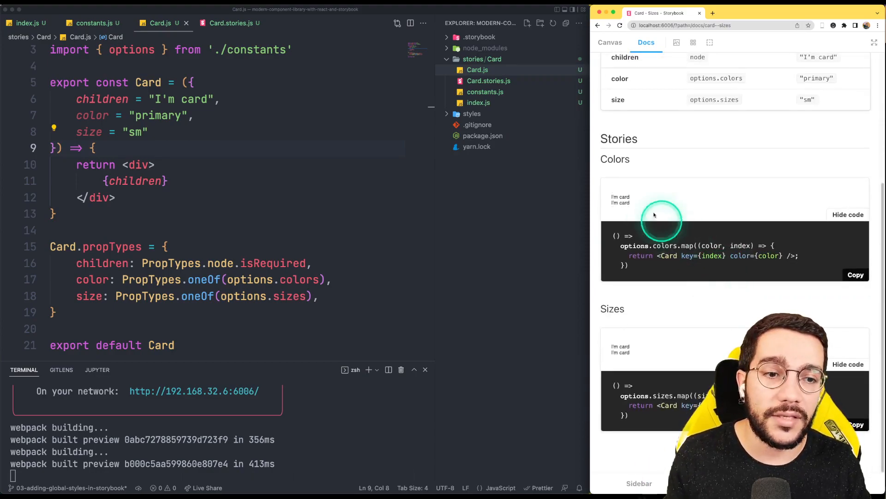
pyautogui.moveTo(651, 359)
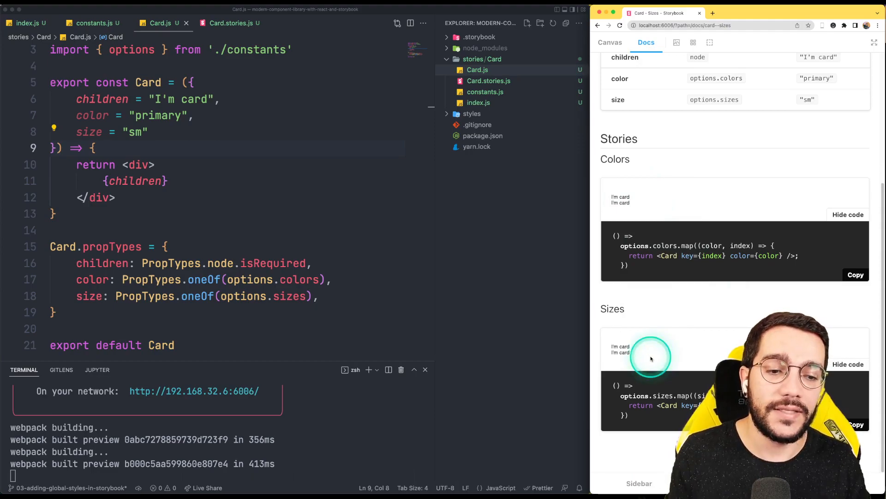
pyautogui.moveTo(733, 239)
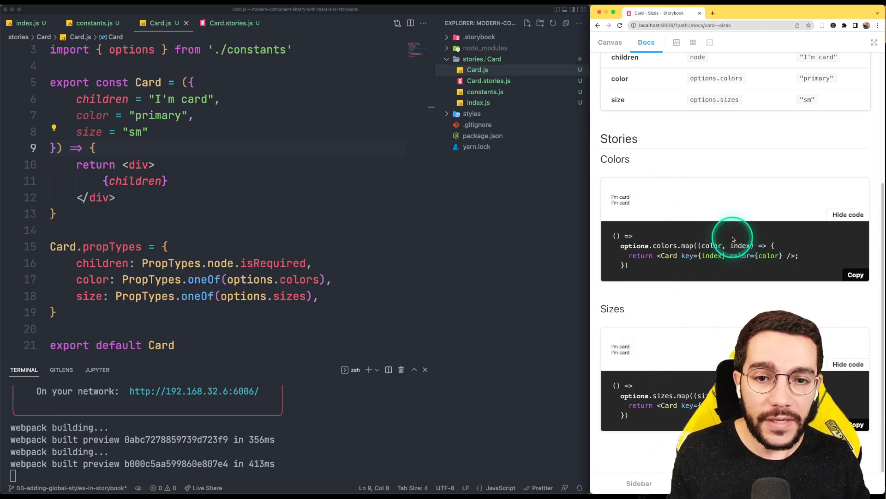